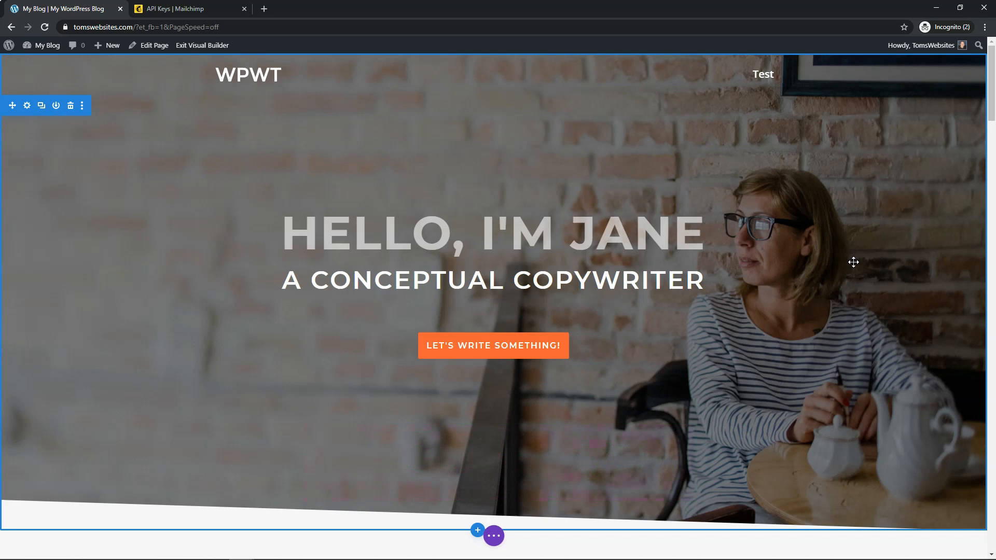
- Add a Regular section with a row above the footer and insert an Email Optin module
scroll(down, 3)
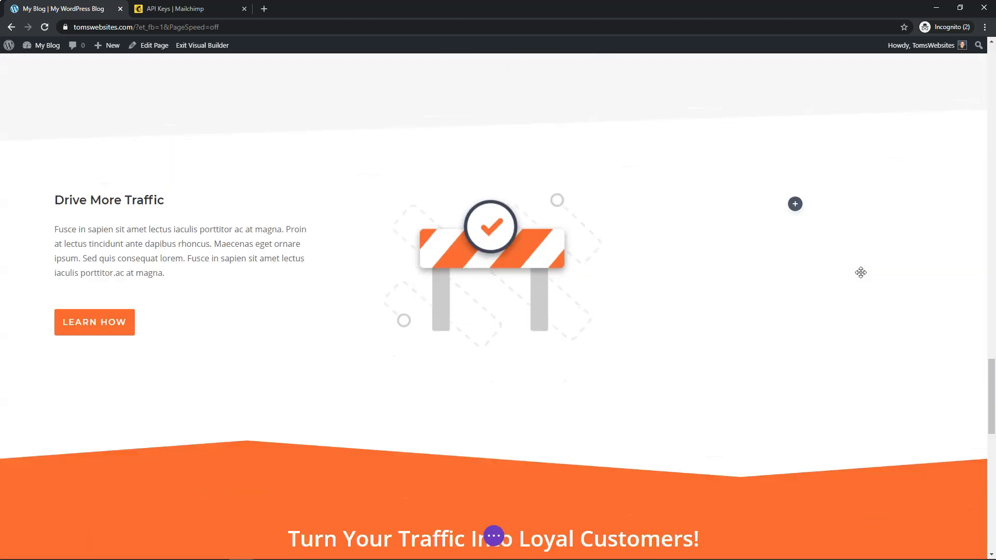
scroll(down, 3)
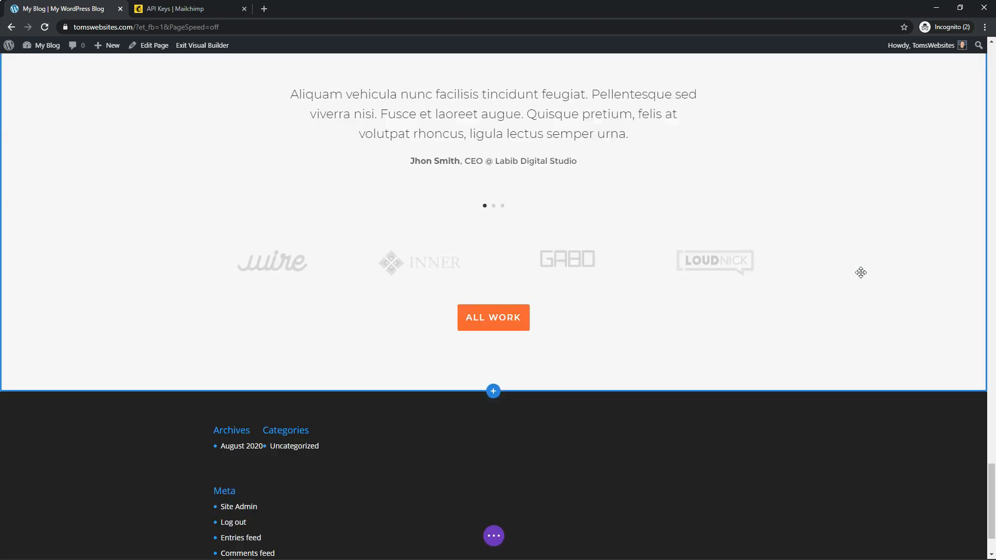
scroll(down, 3)
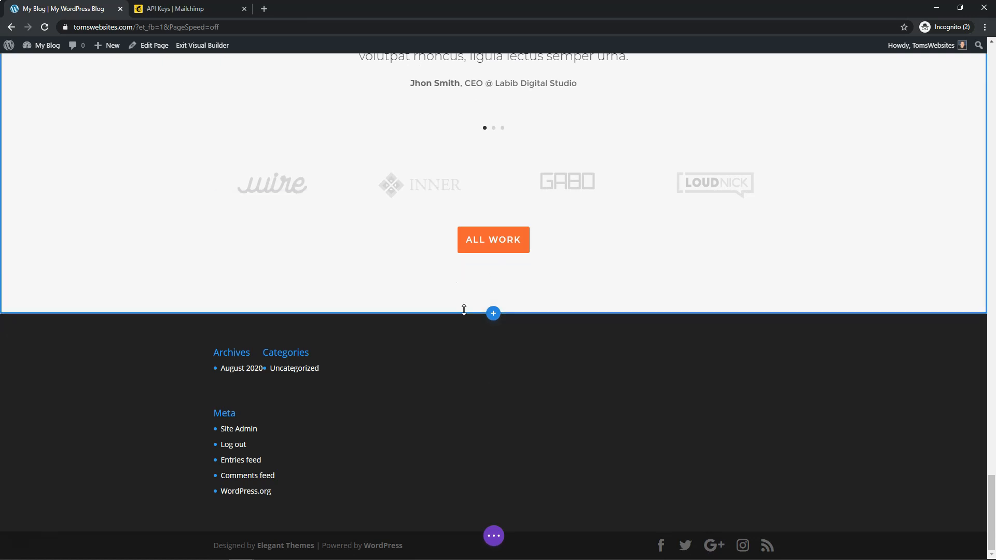
click(493, 313)
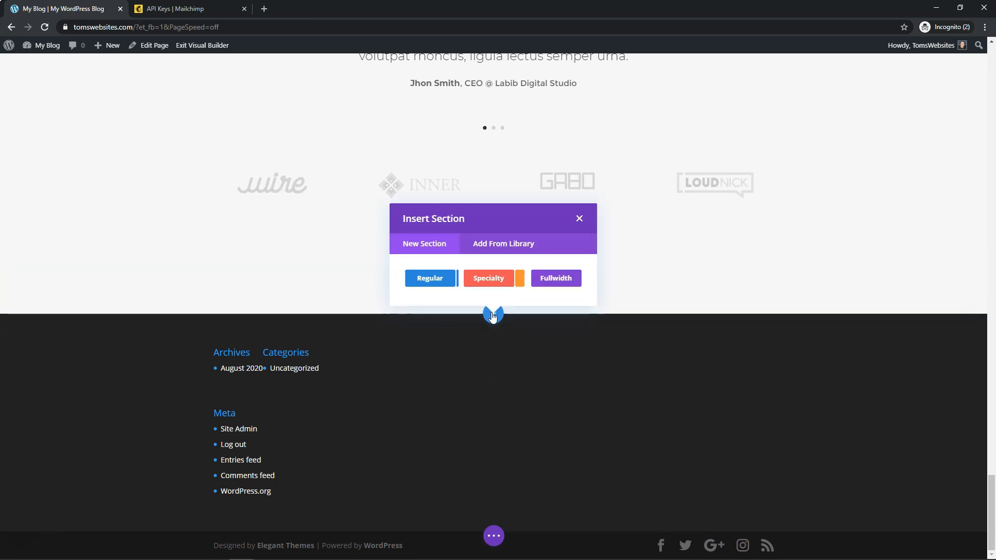
click(429, 277)
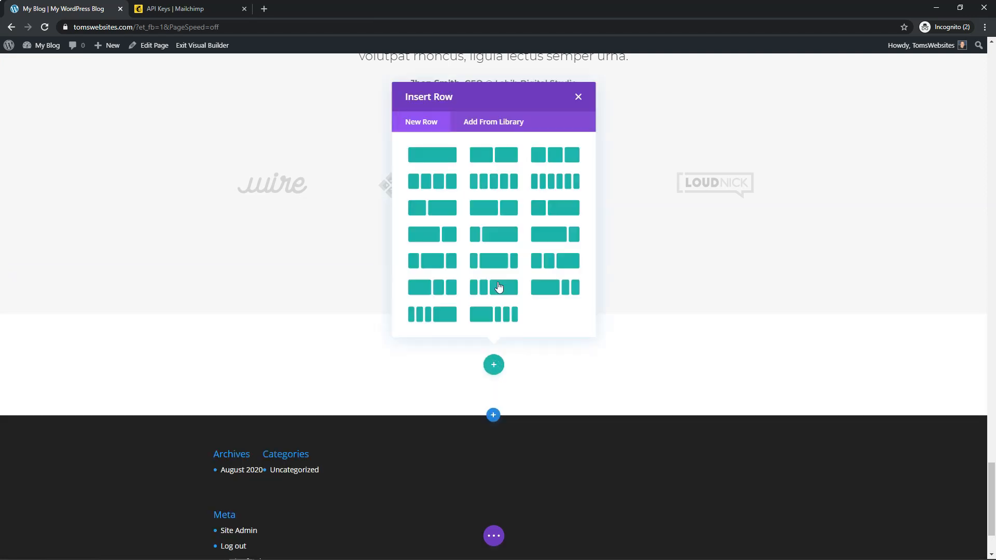
click(577, 97)
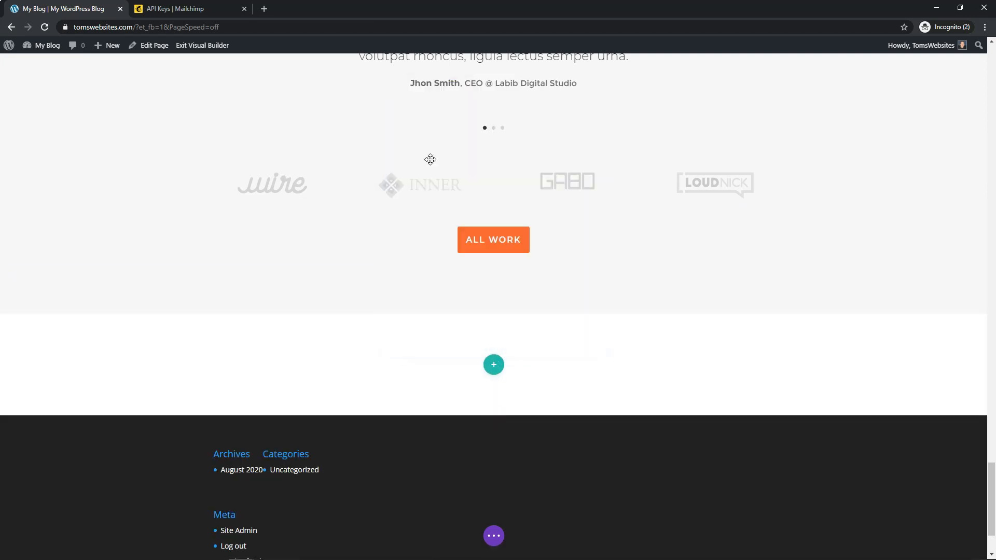
click(493, 365)
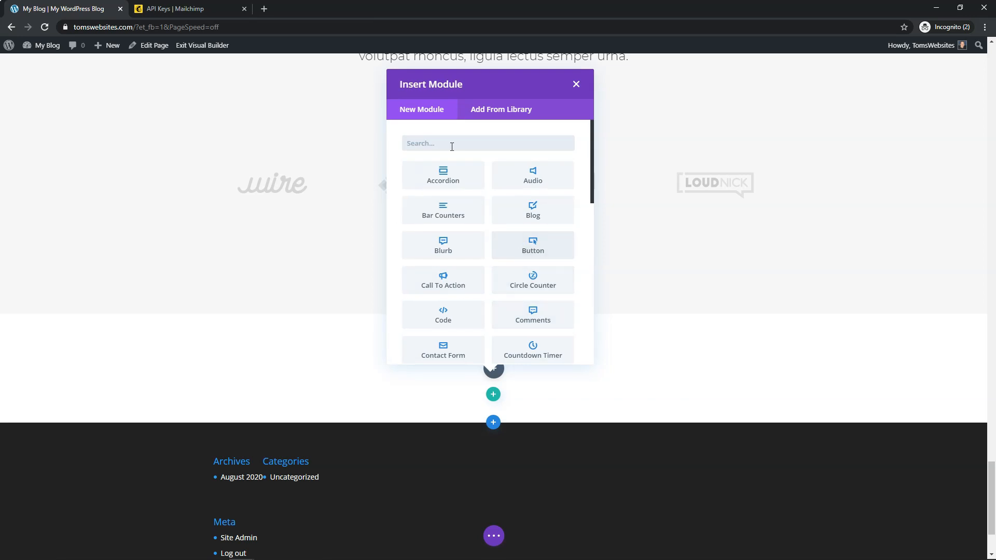
scroll(down, 3)
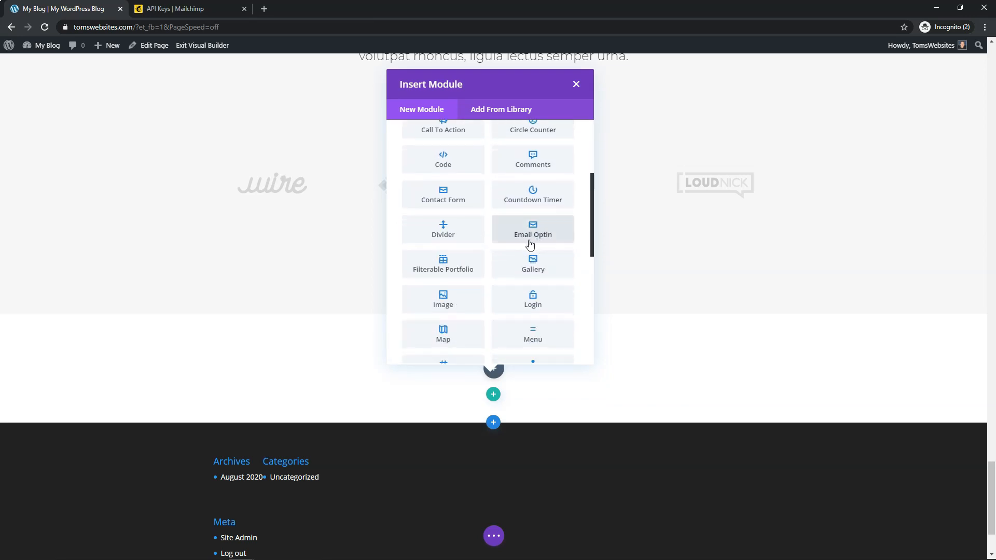
click(575, 84)
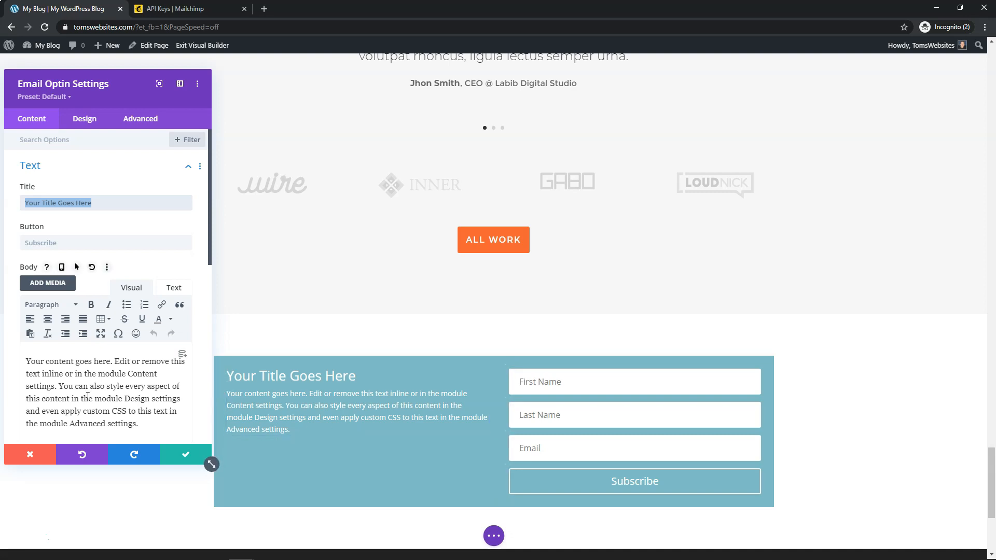
mouse_move(85, 396)
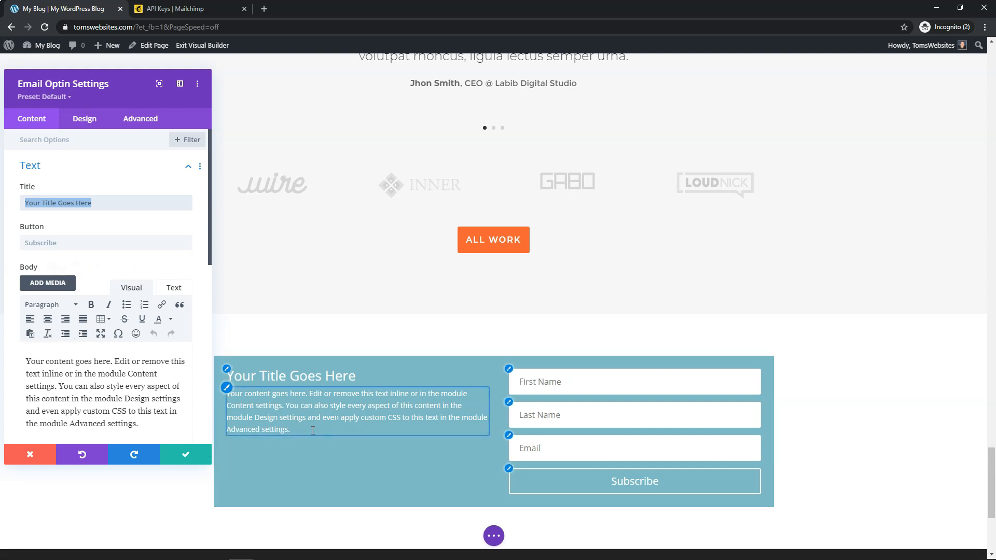
mouse_move(361, 430)
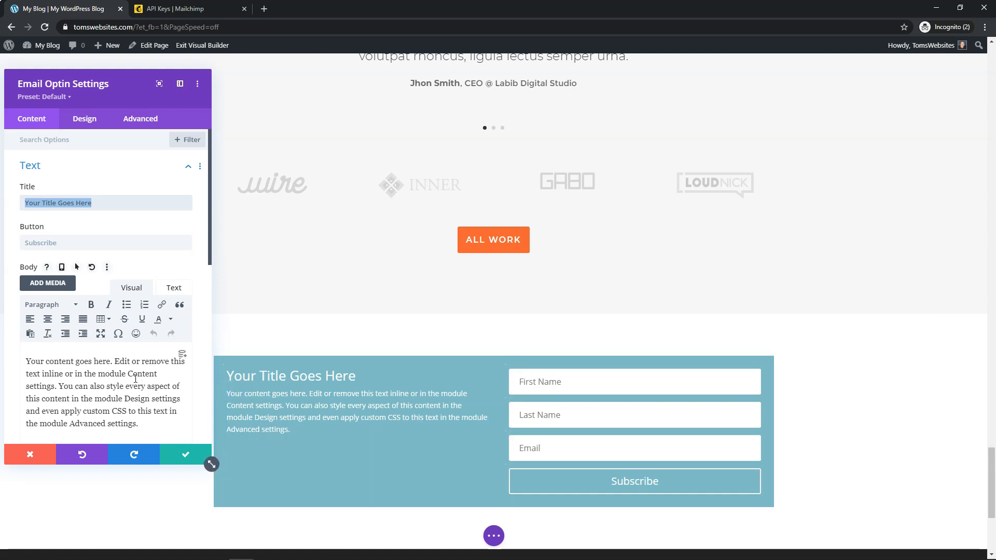
mouse_move(99, 345)
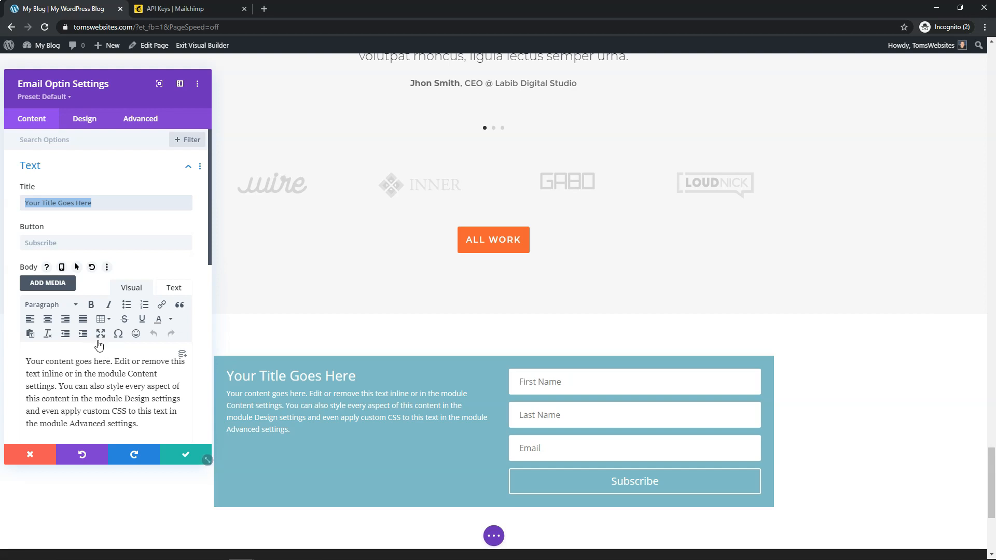
- Choose MailChimp as the service provider in the opt-in's Email Account settings
click(30, 164)
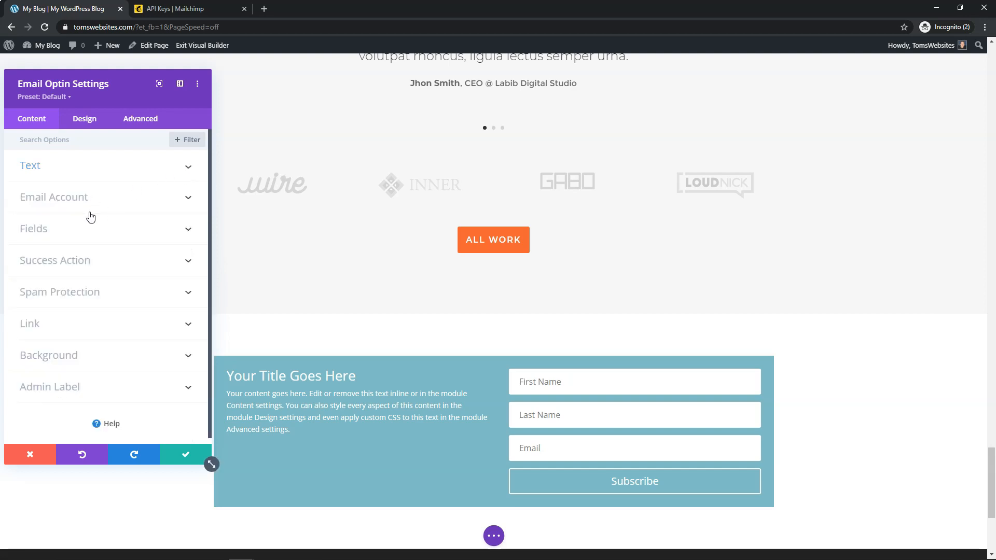
click(53, 197)
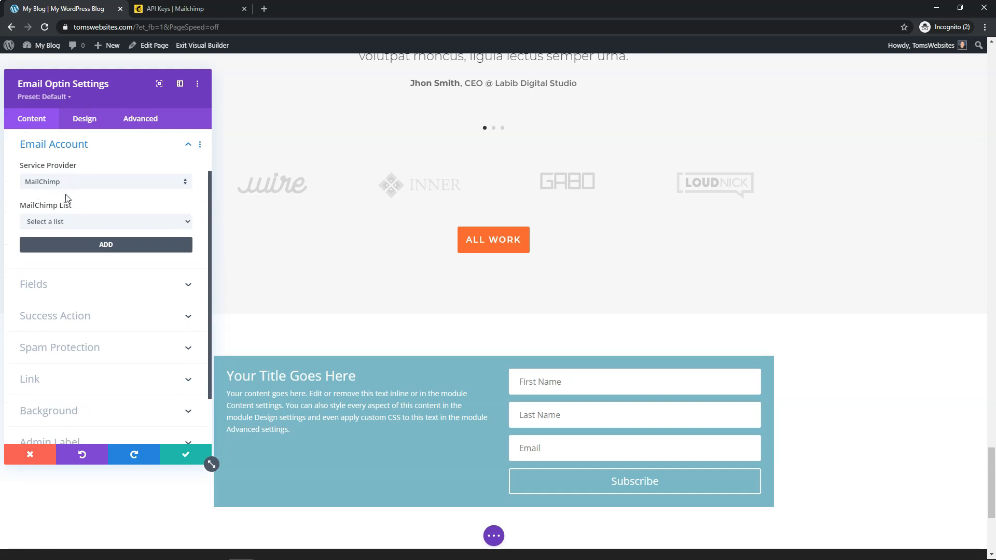
click(105, 182)
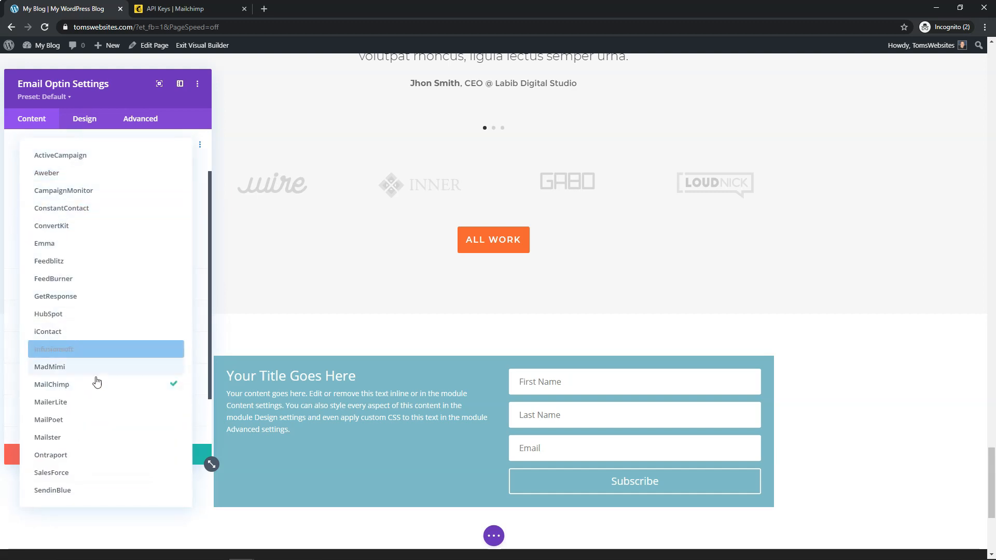
mouse_move(107, 404)
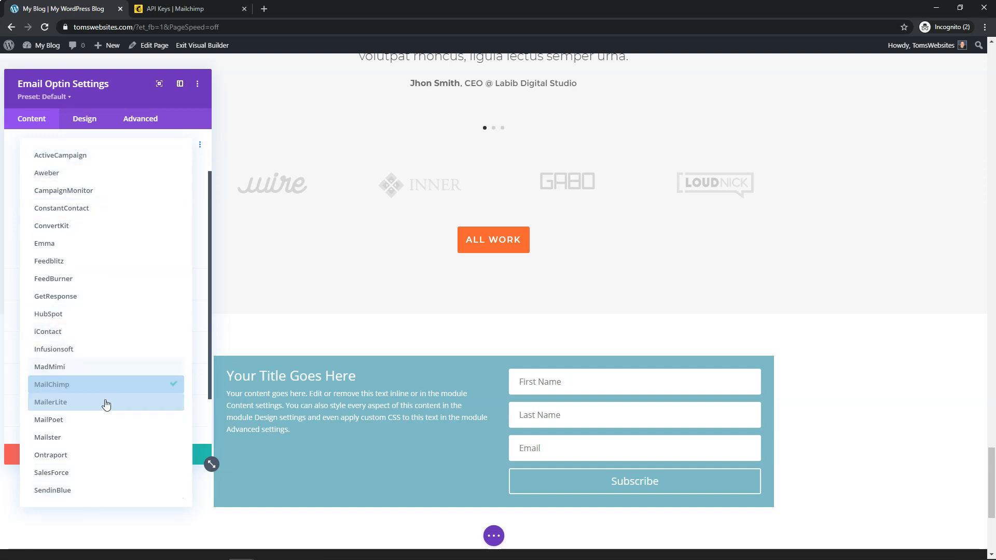
click(70, 384)
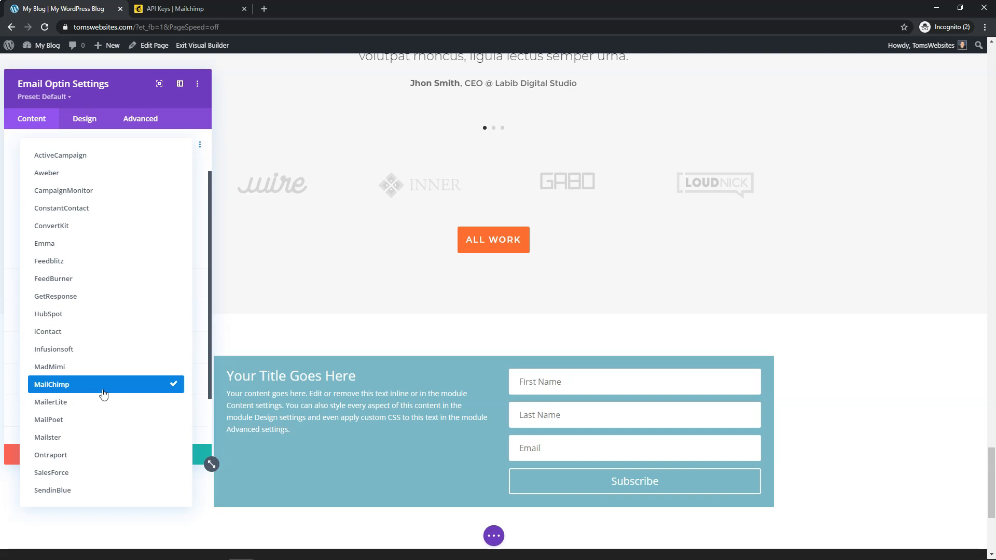
mouse_move(104, 391)
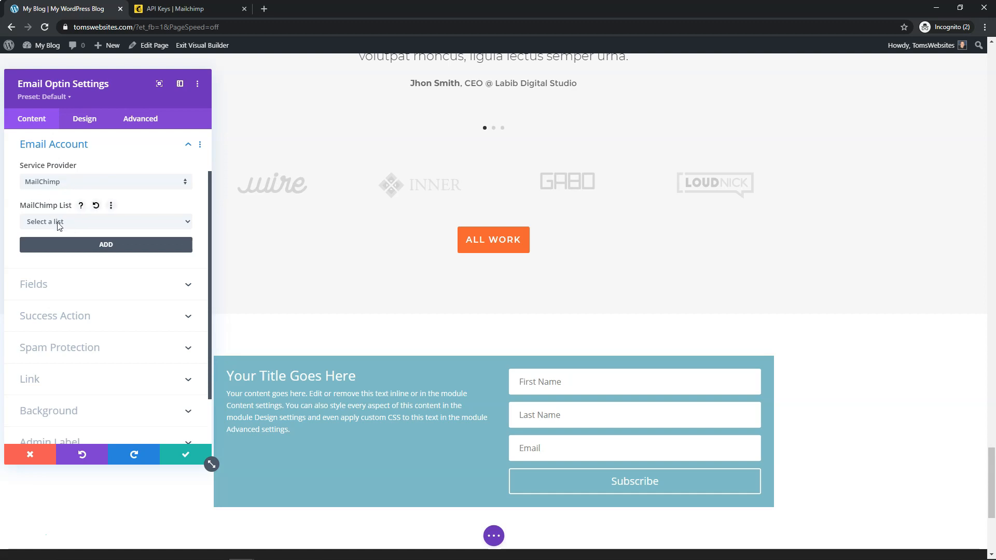
mouse_move(105, 244)
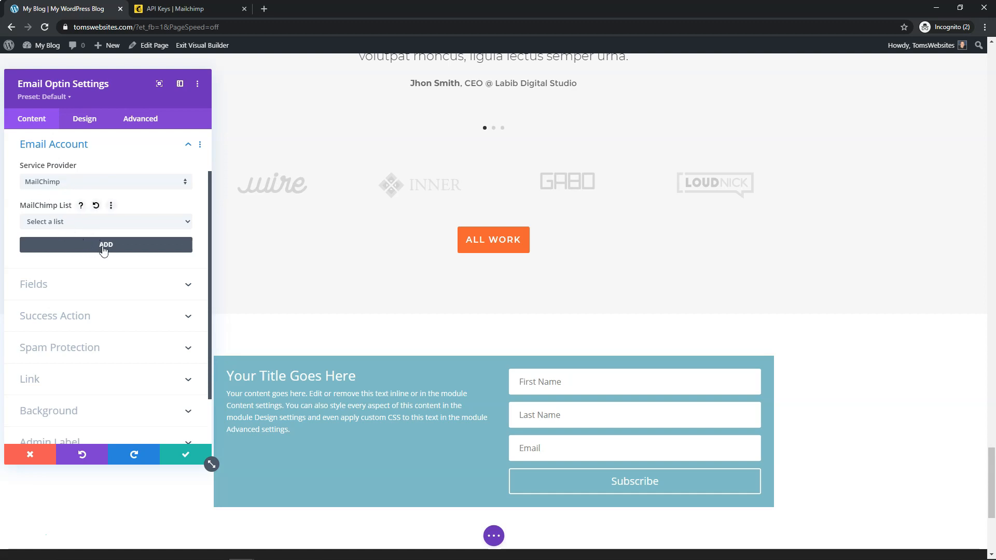
- Add a new MailChimp account and enter 'wpwithtomtest' as the account name
click(105, 244)
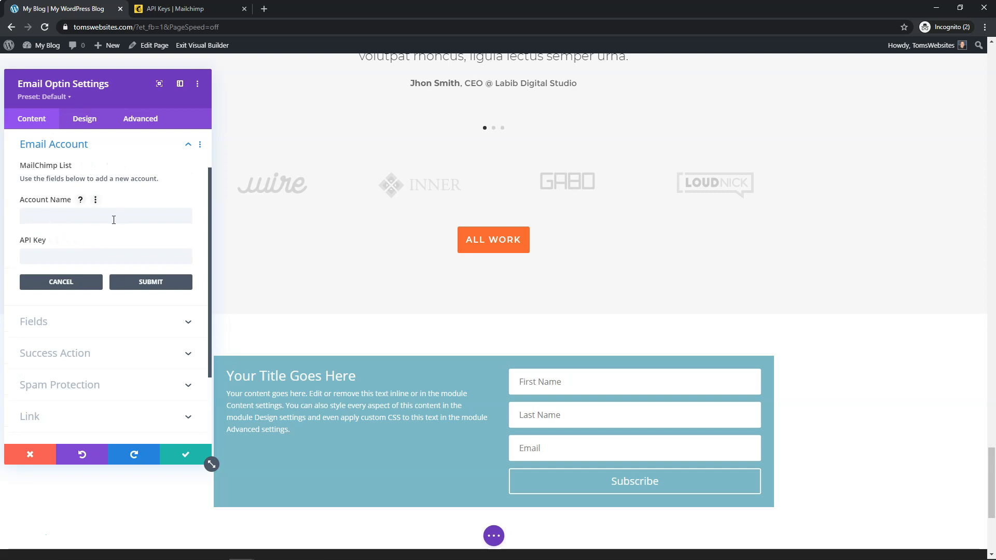
text(w)
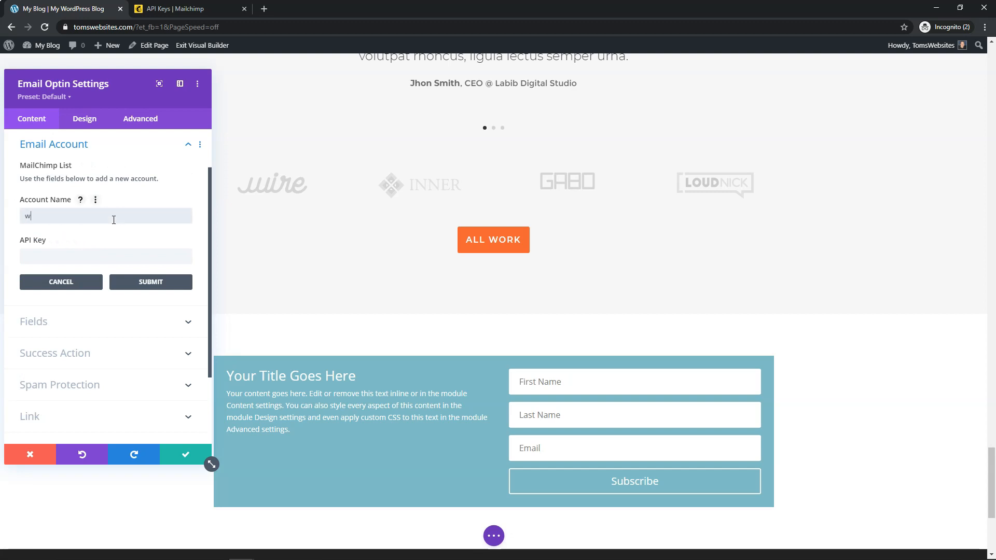
text(pwithtomtes)
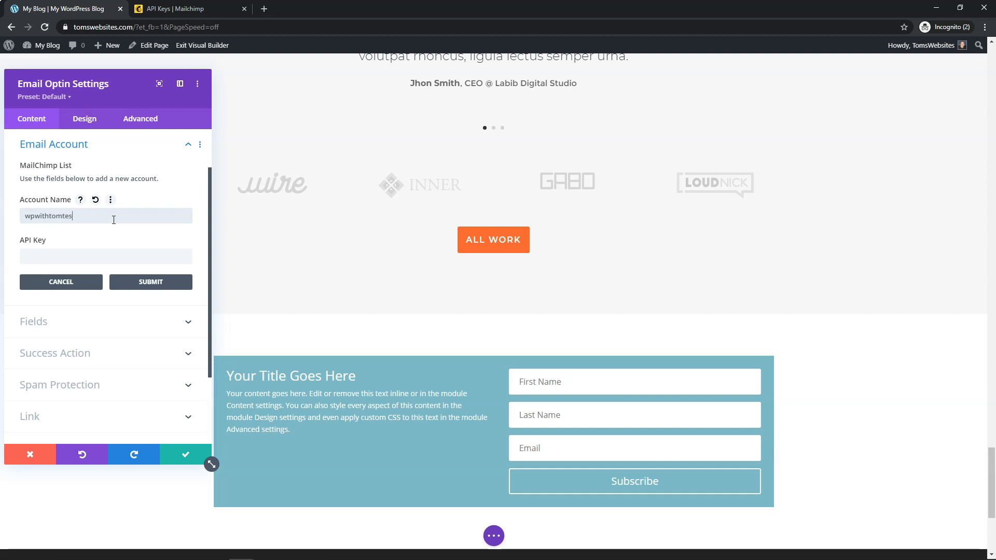
text(t)
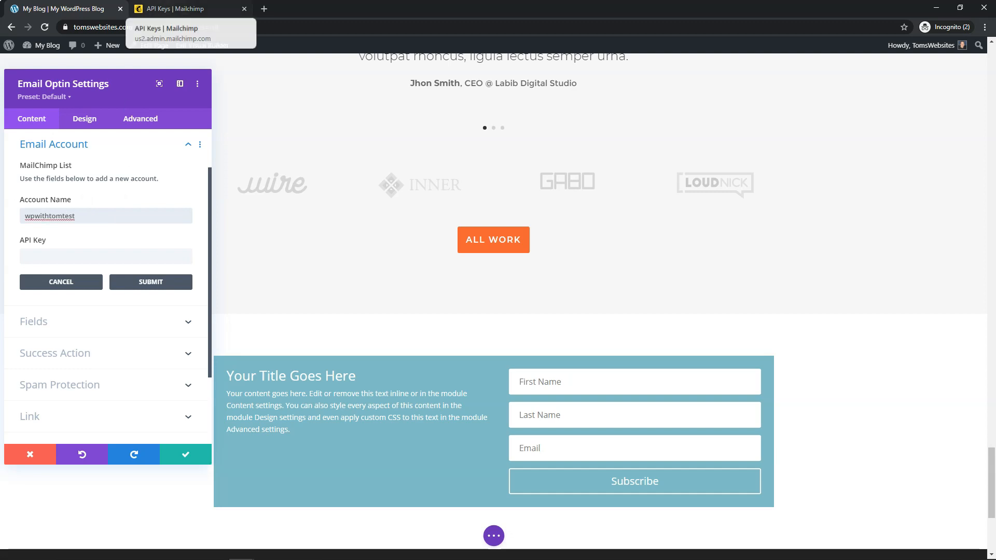
click(184, 8)
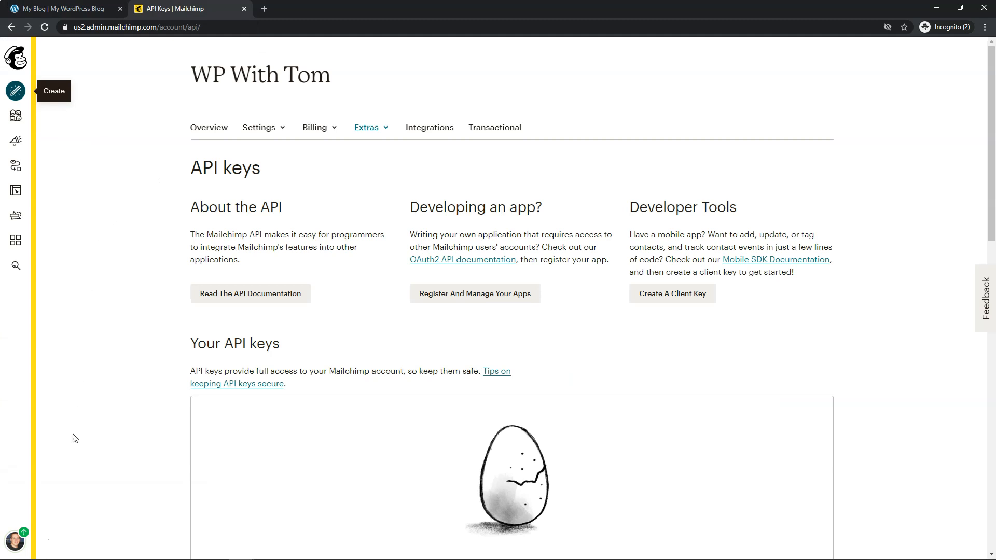
mouse_move(14, 542)
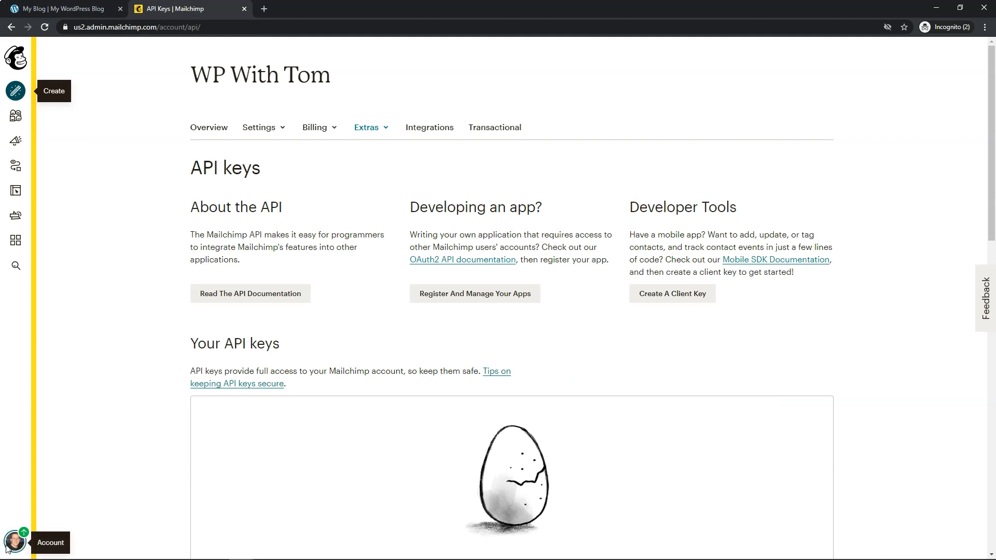
click(15, 541)
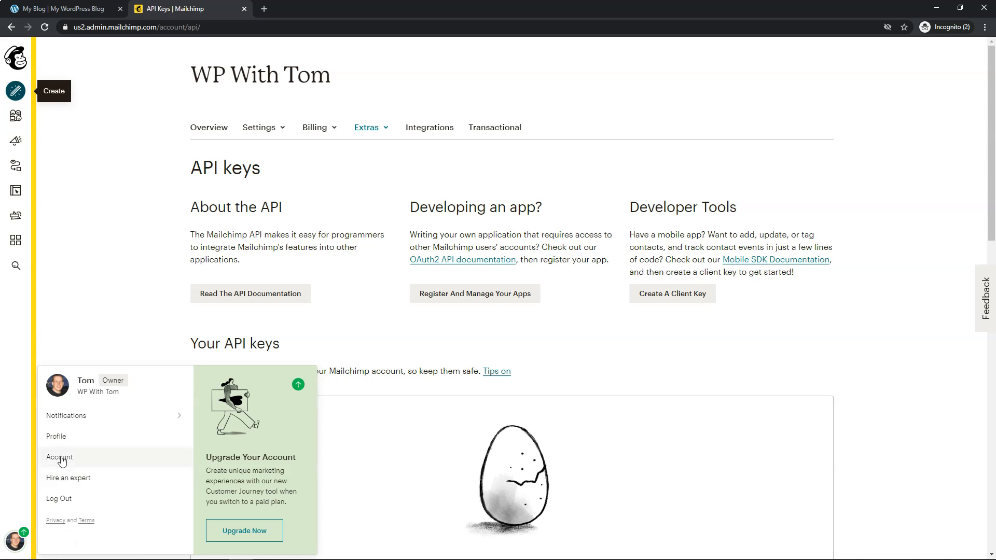
click(59, 456)
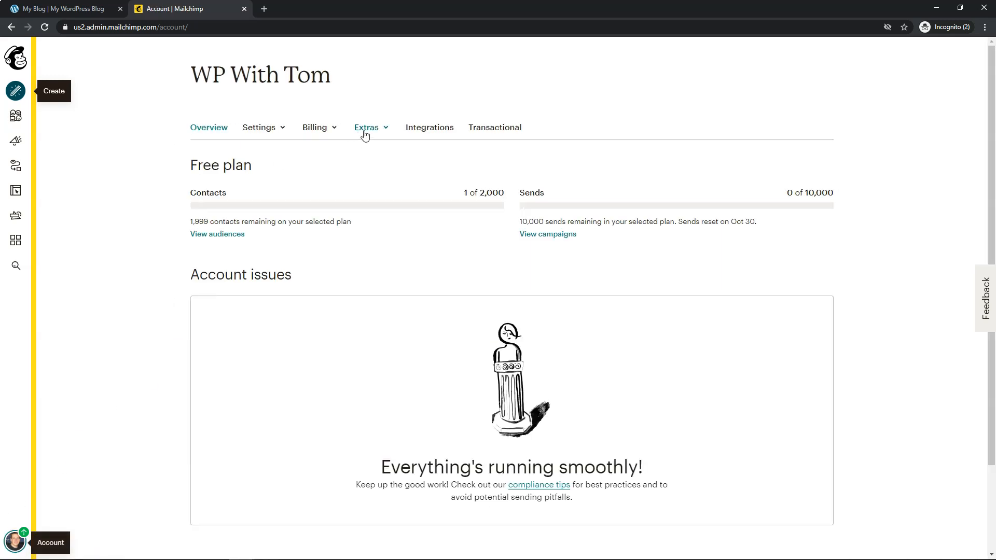
click(367, 127)
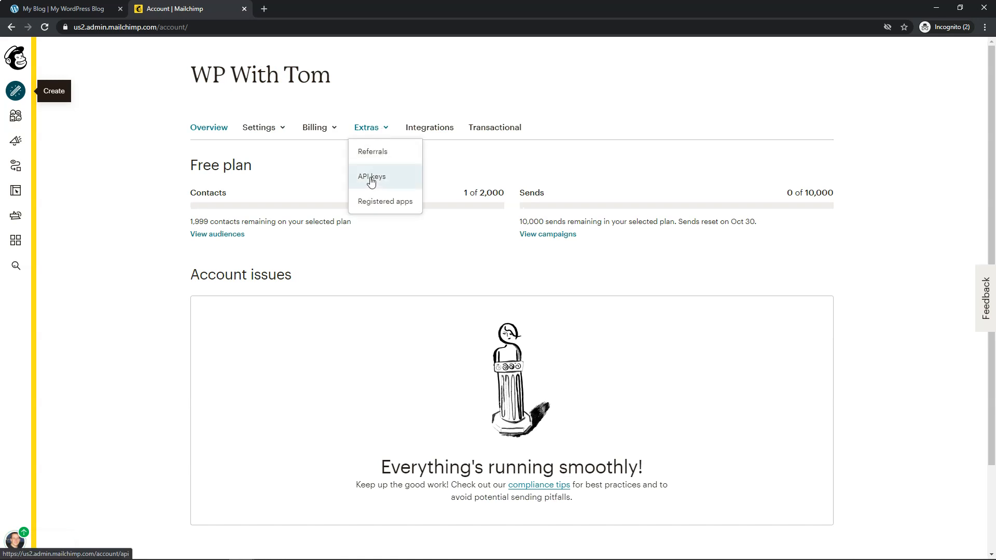
click(371, 176)
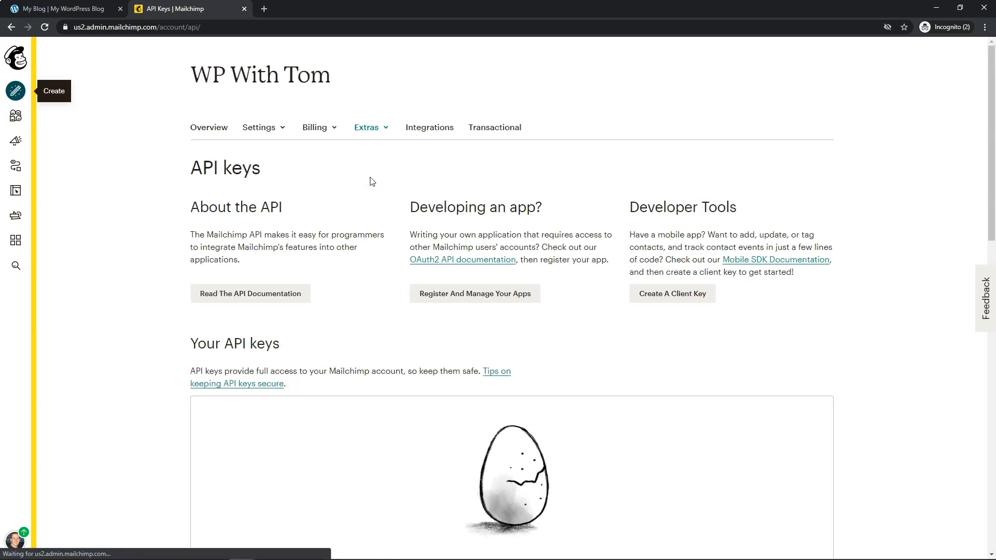
- Create a new Mailchimp API key
scroll(down, 3)
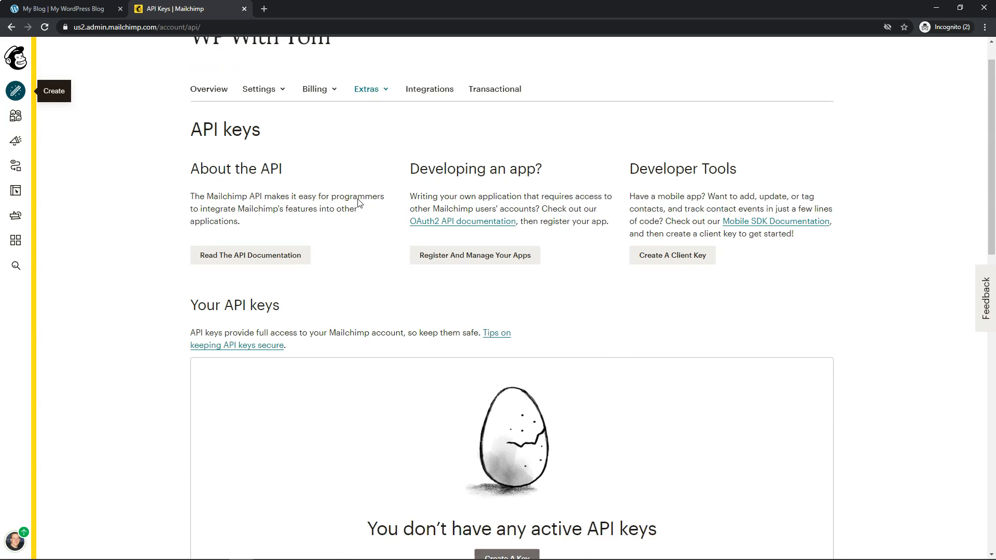
scroll(down, 3)
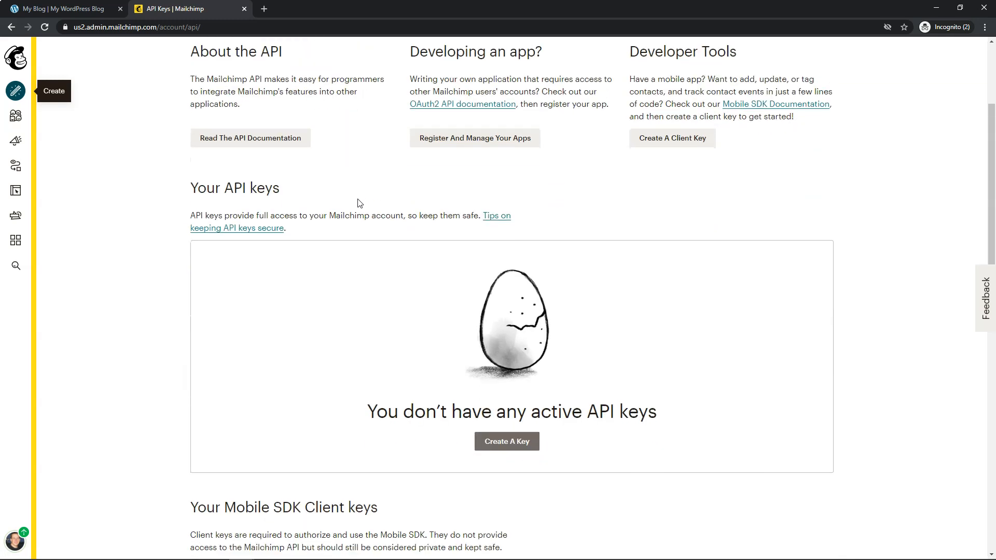
mouse_move(506, 441)
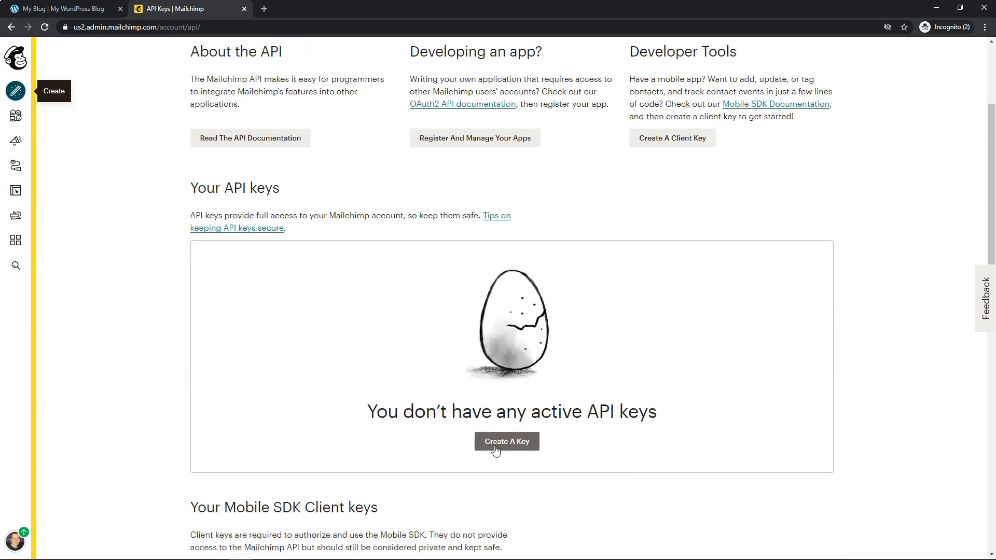
click(507, 441)
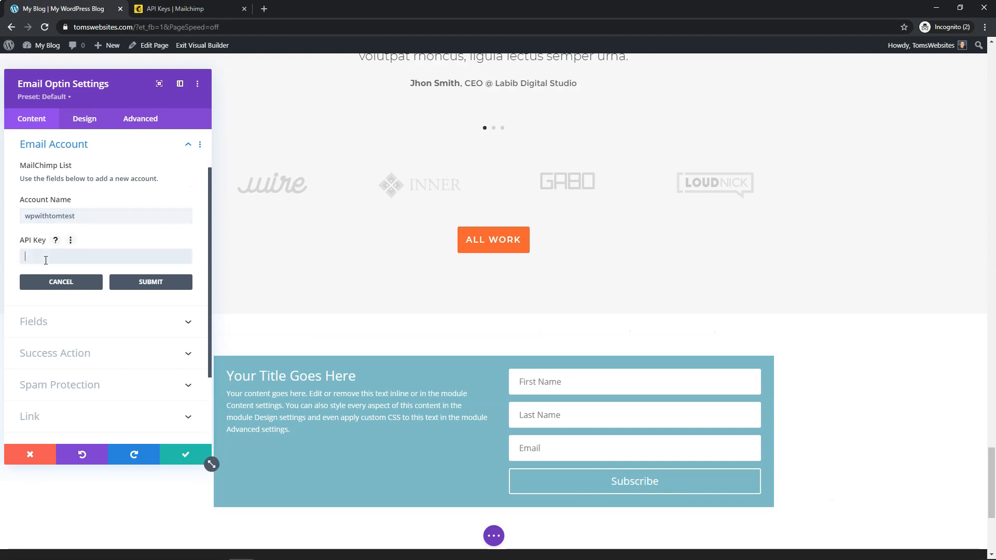
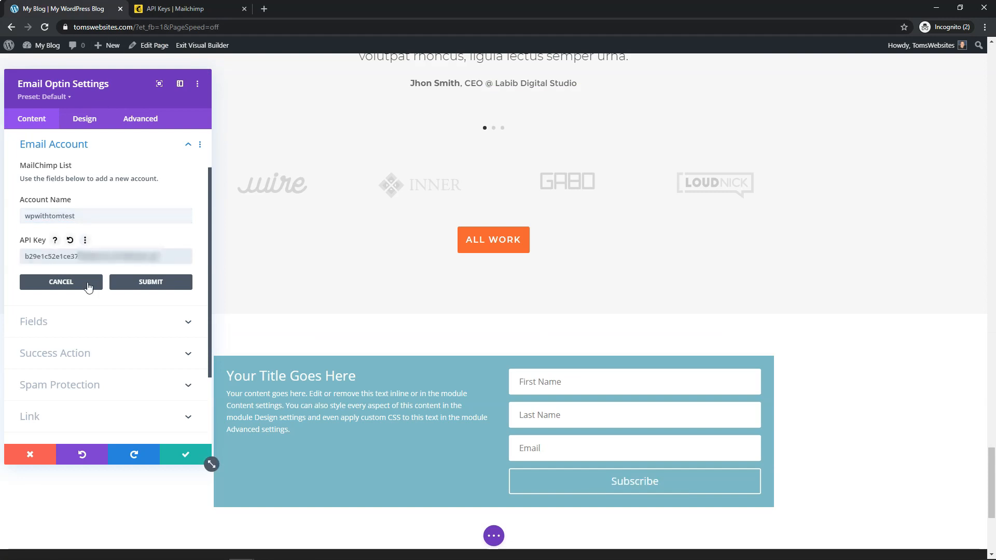
click(150, 281)
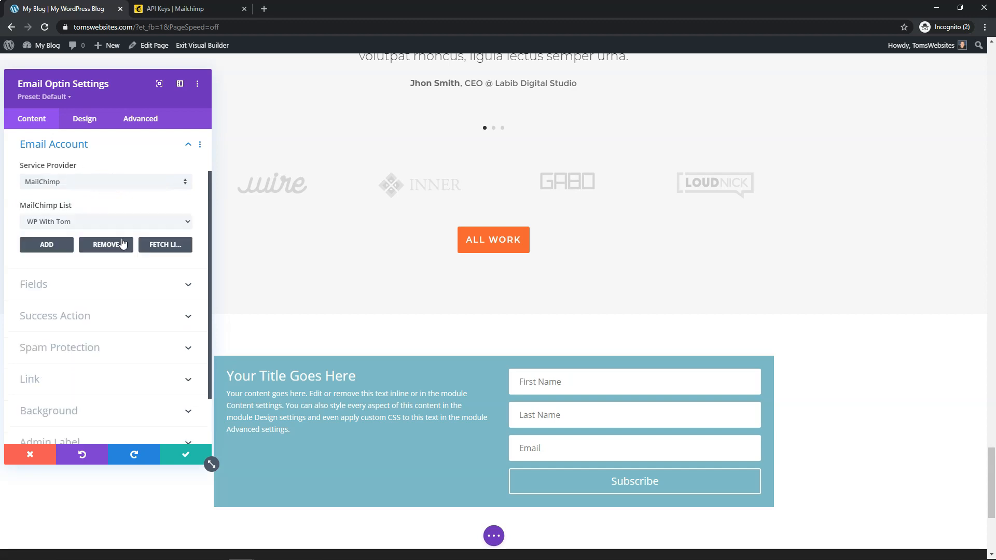
mouse_move(135, 207)
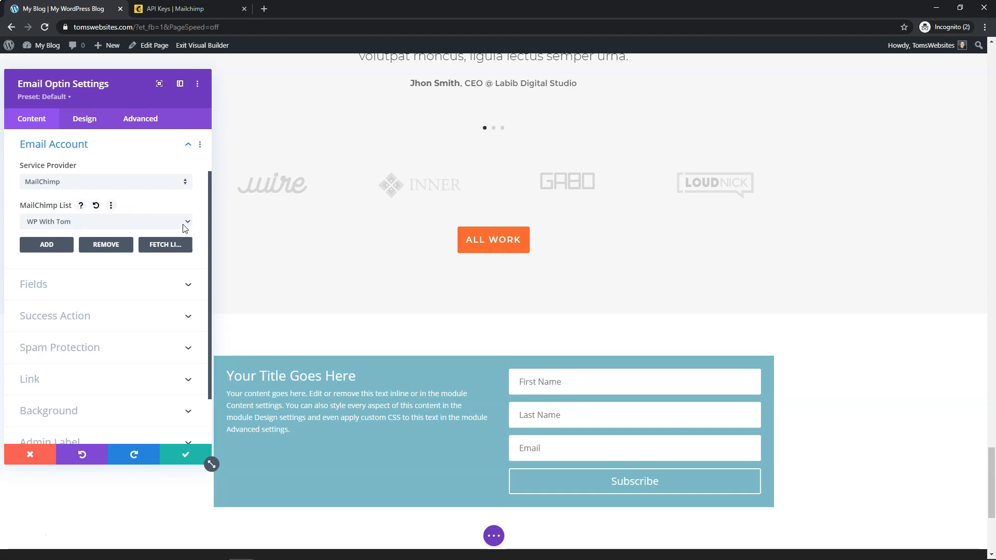
click(106, 221)
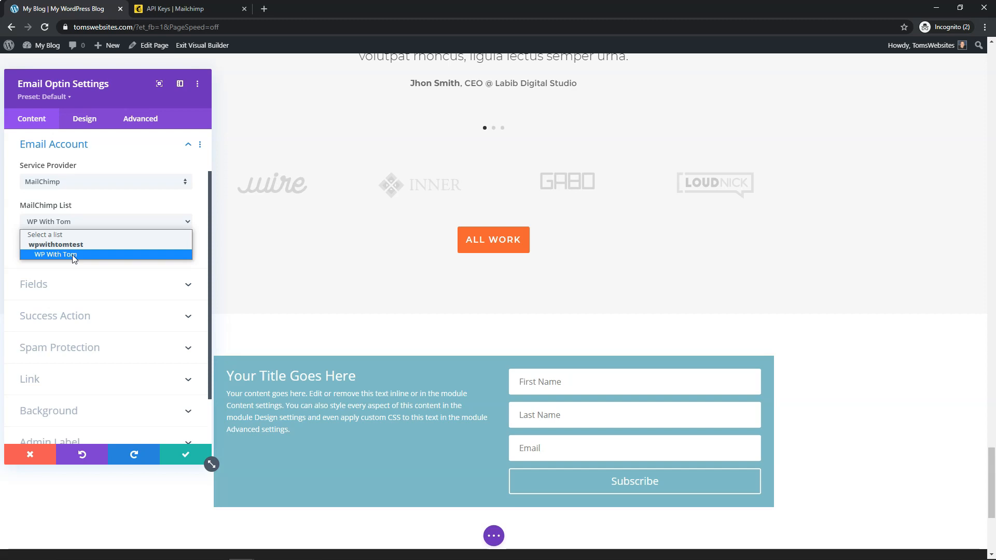
click(51, 255)
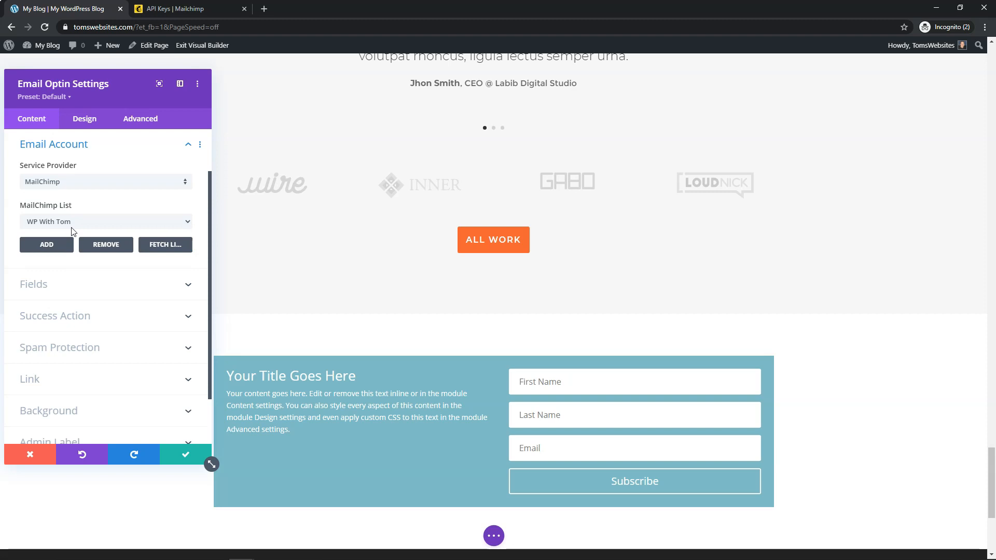
click(105, 221)
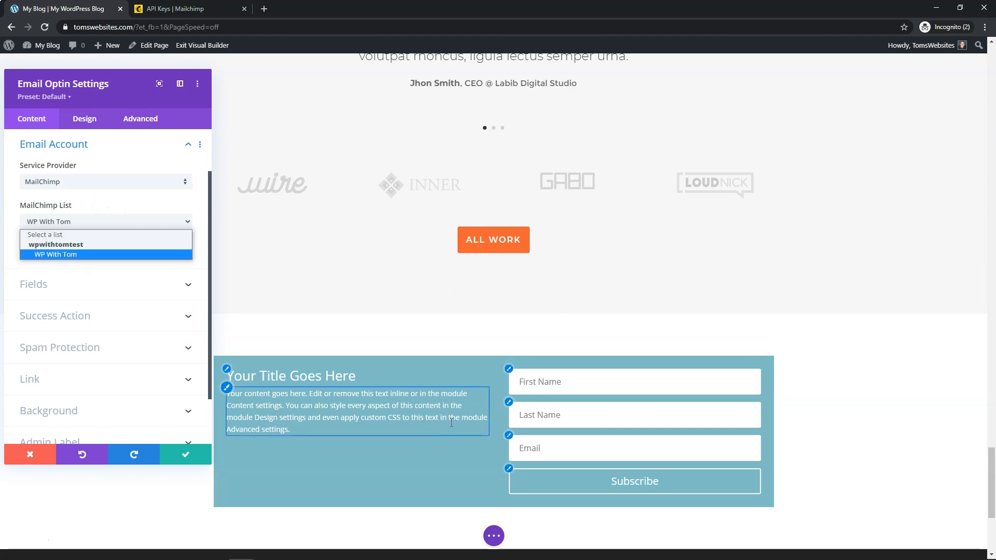
click(56, 254)
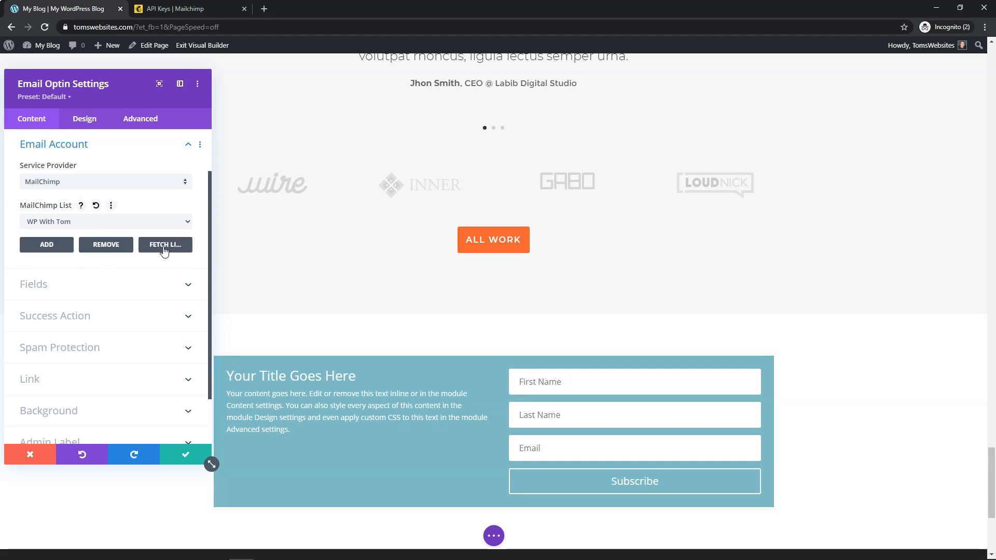
mouse_move(165, 250)
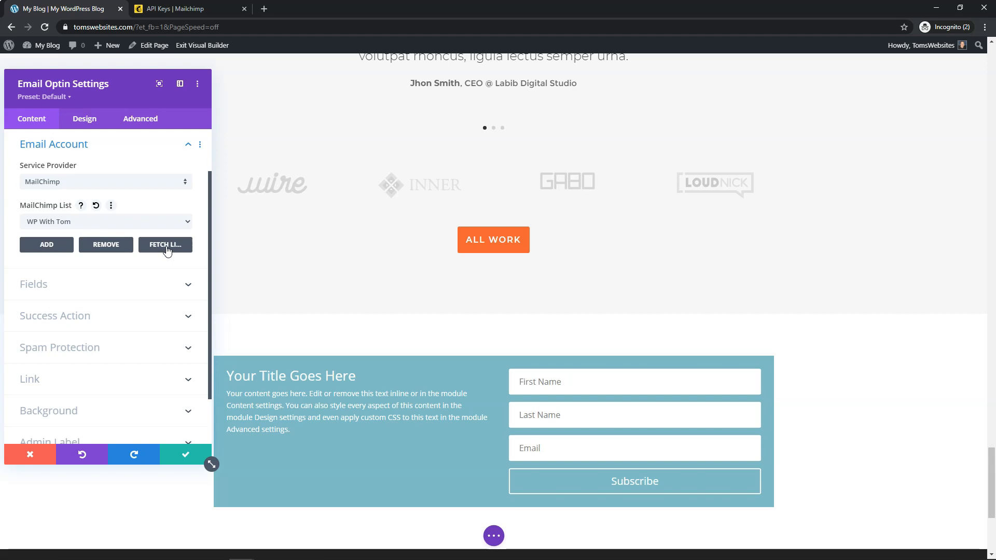
mouse_move(151, 231)
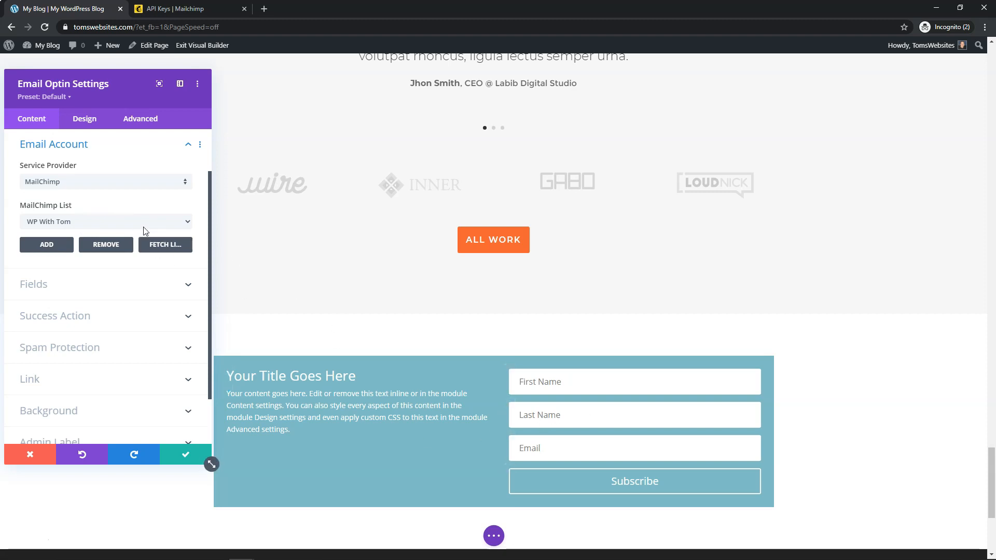
mouse_move(68, 411)
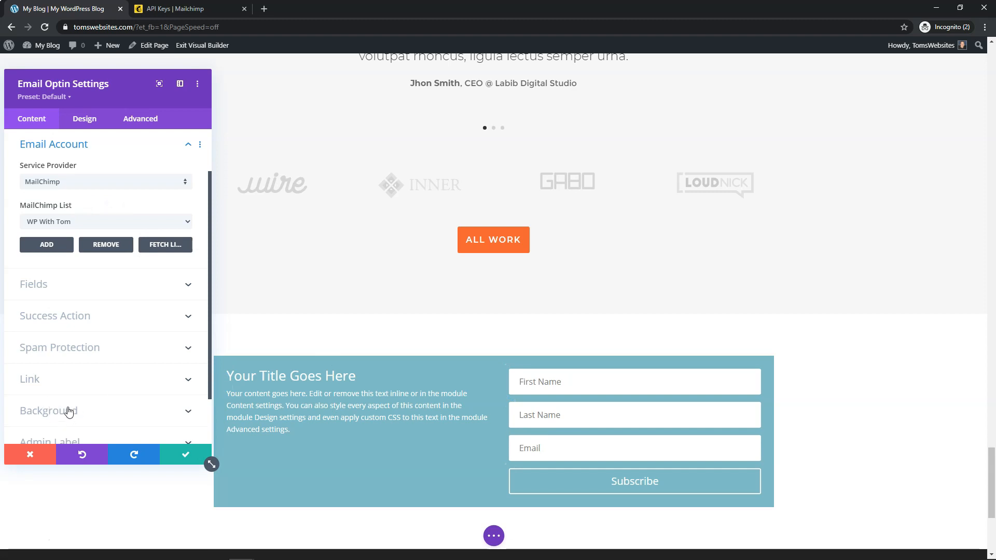
- Change the opt-in module's background colour to deep orange #e24700
click(49, 410)
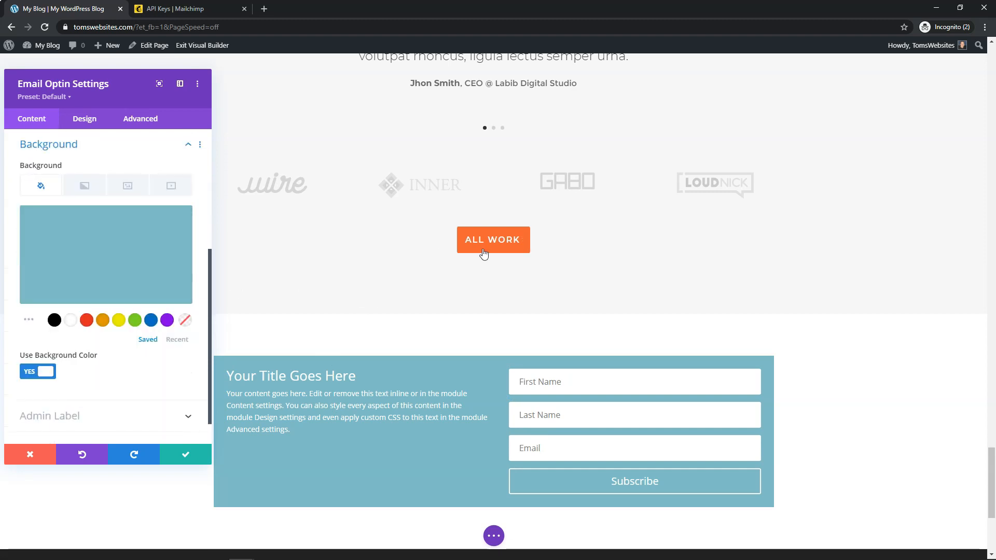
scroll(down, 3)
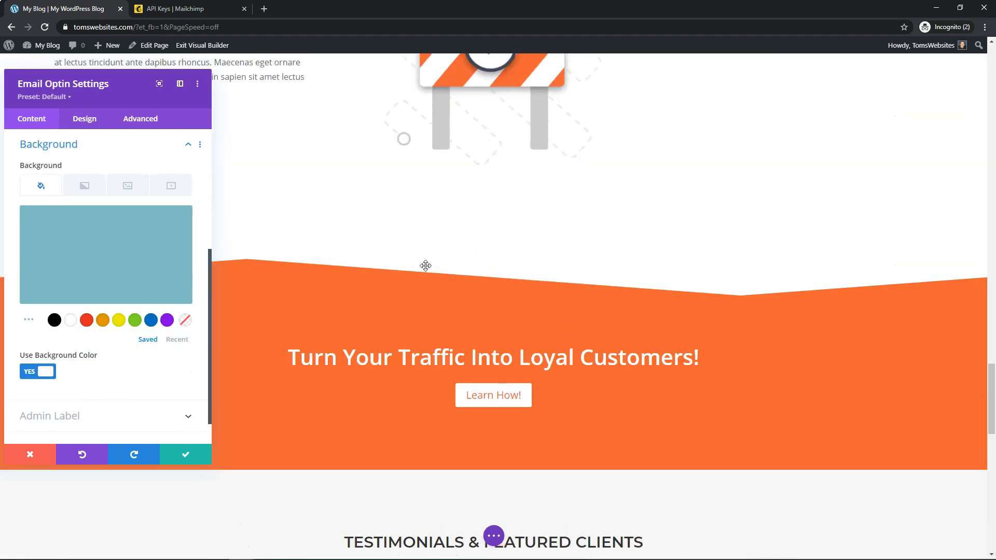
scroll(down, 3)
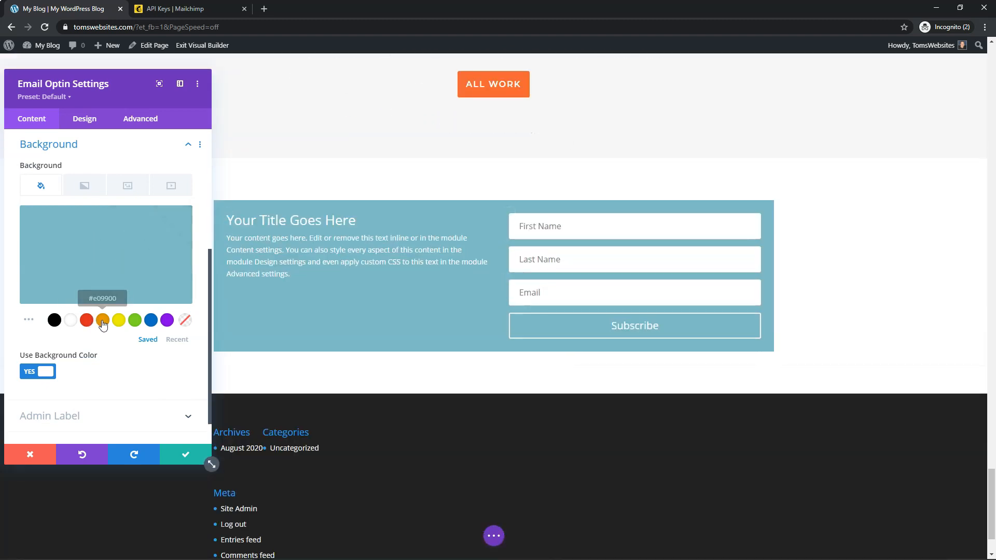
click(102, 320)
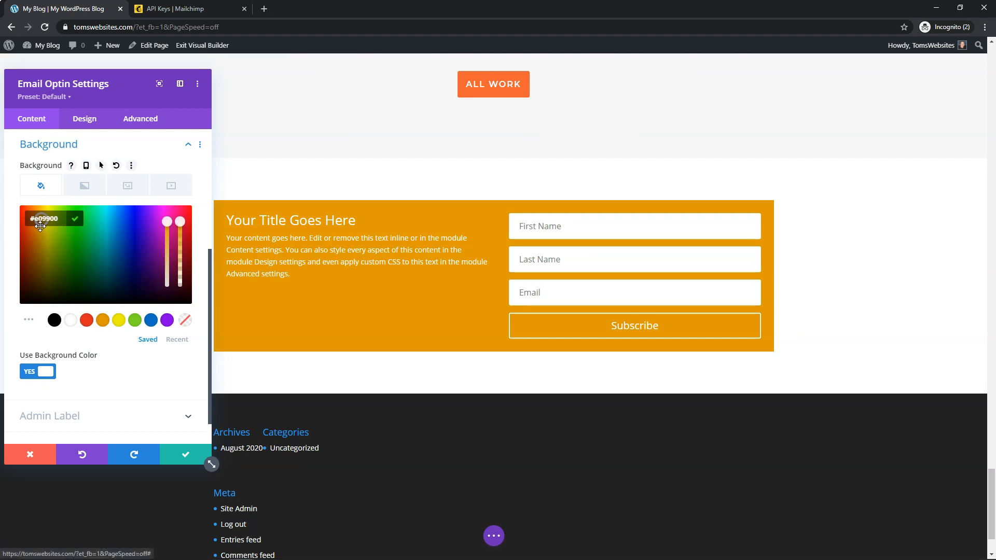
drag(178, 221, 178, 278)
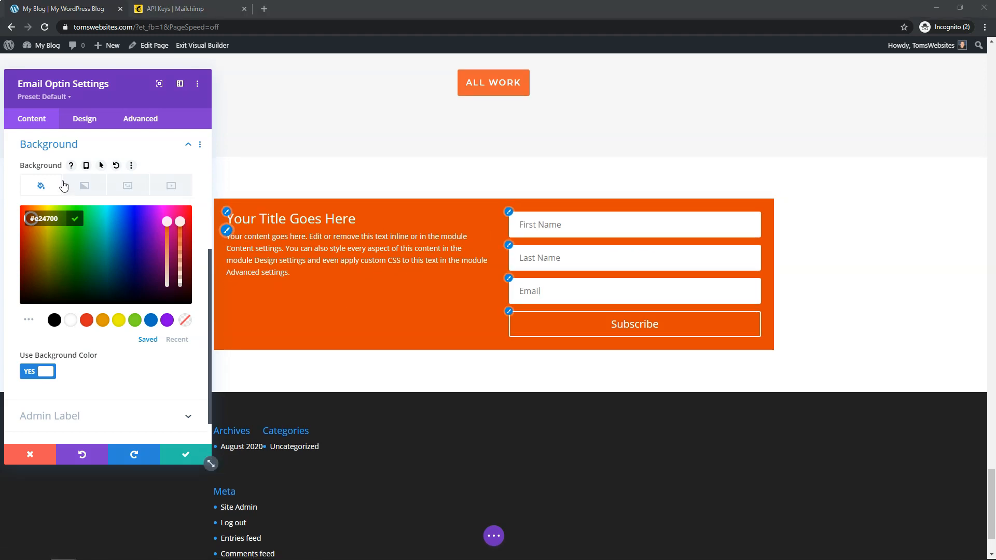
click(85, 119)
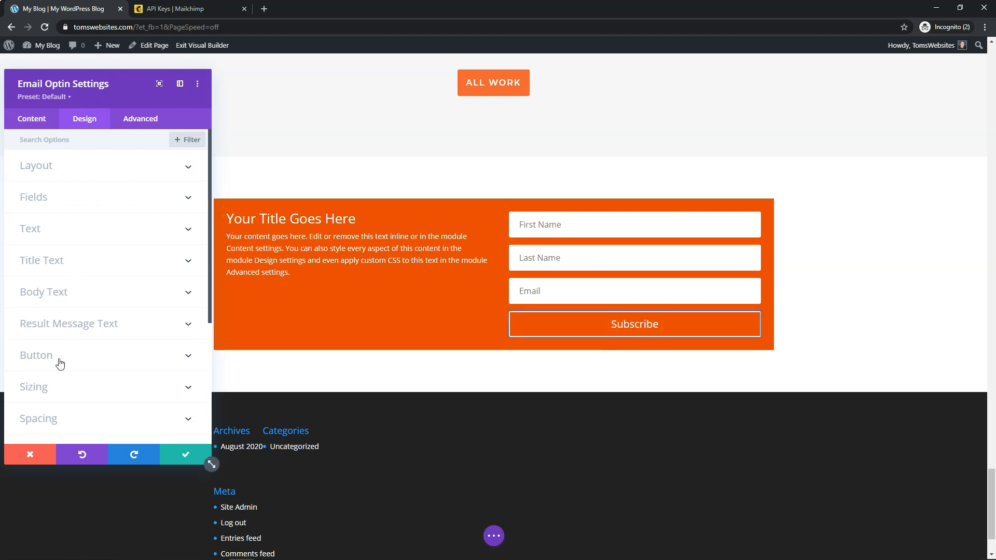
- Enable custom button styles: black text, white background, 0px border, 20px corner radius
click(36, 355)
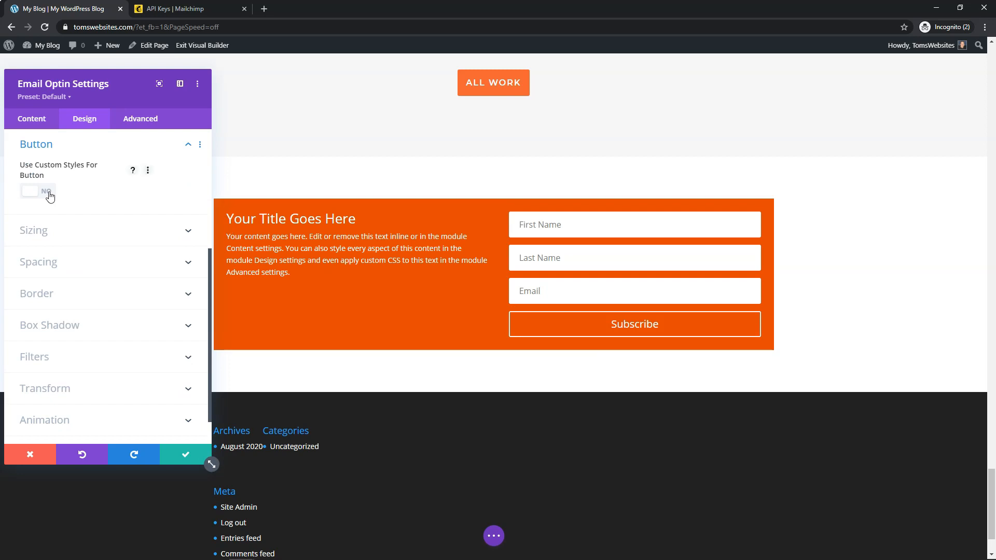
click(37, 191)
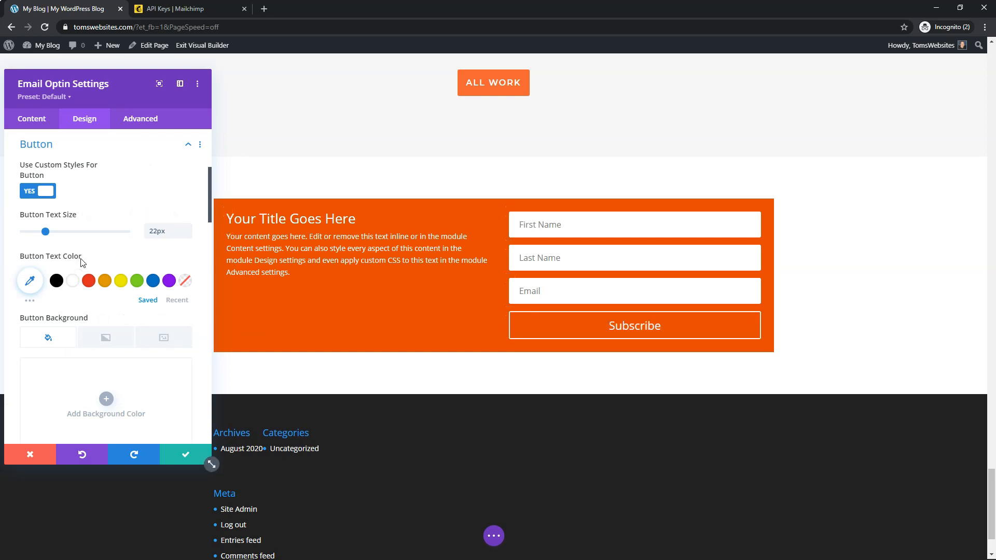
click(56, 280)
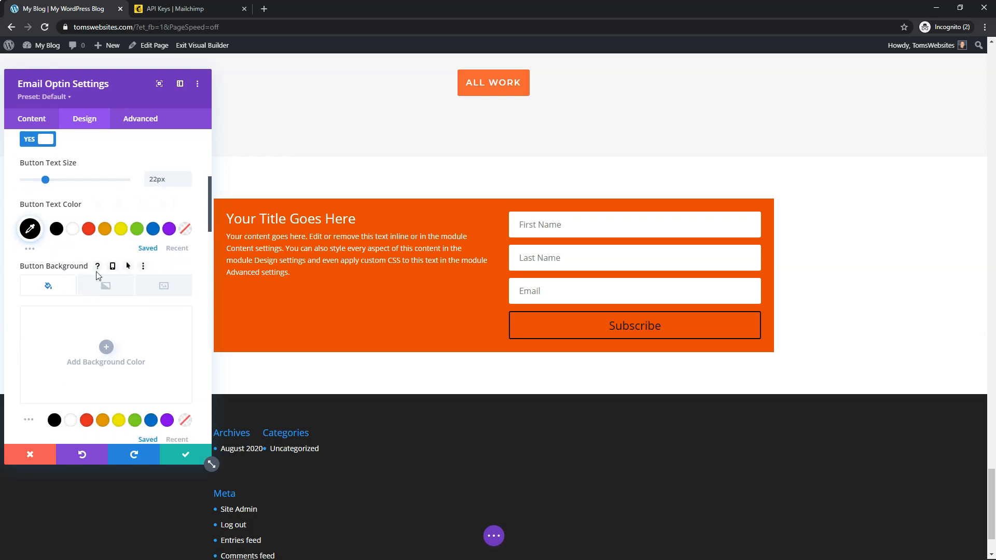
click(71, 420)
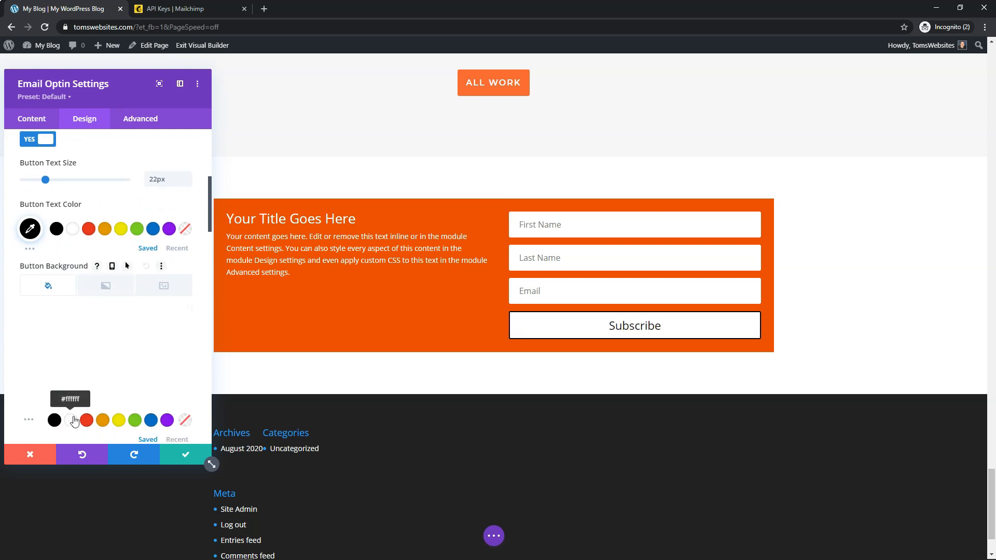
scroll(down, 3)
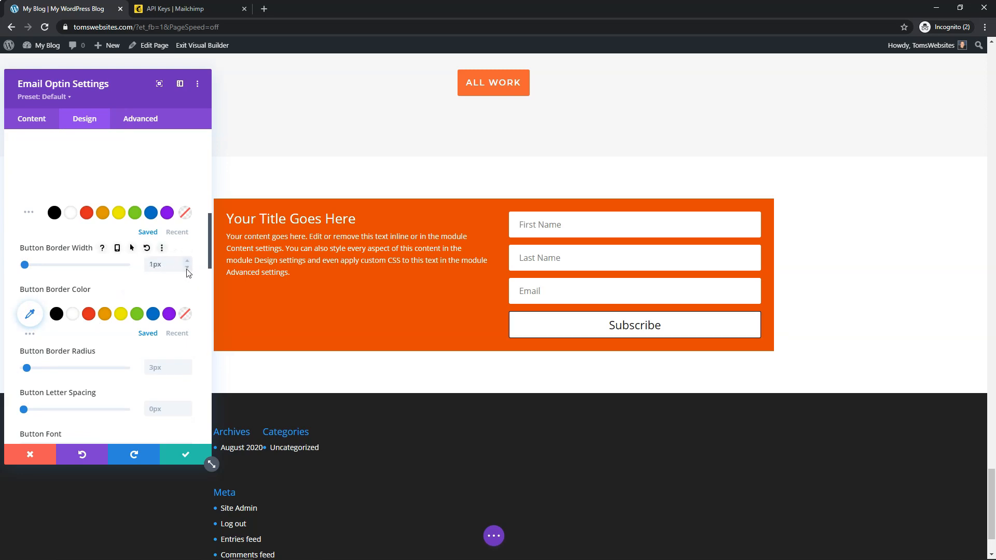
click(187, 268)
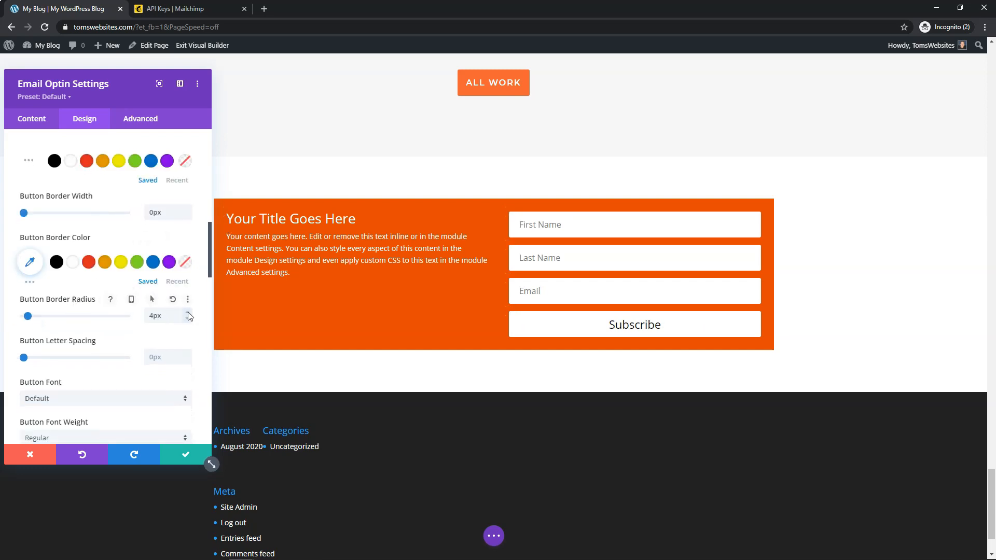
drag(28, 316, 37, 316)
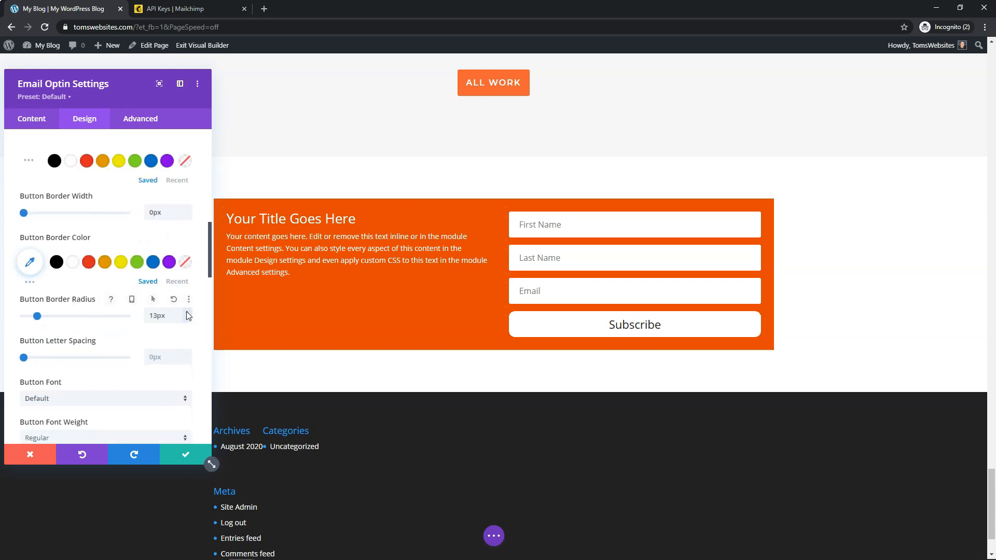
drag(37, 315, 45, 316)
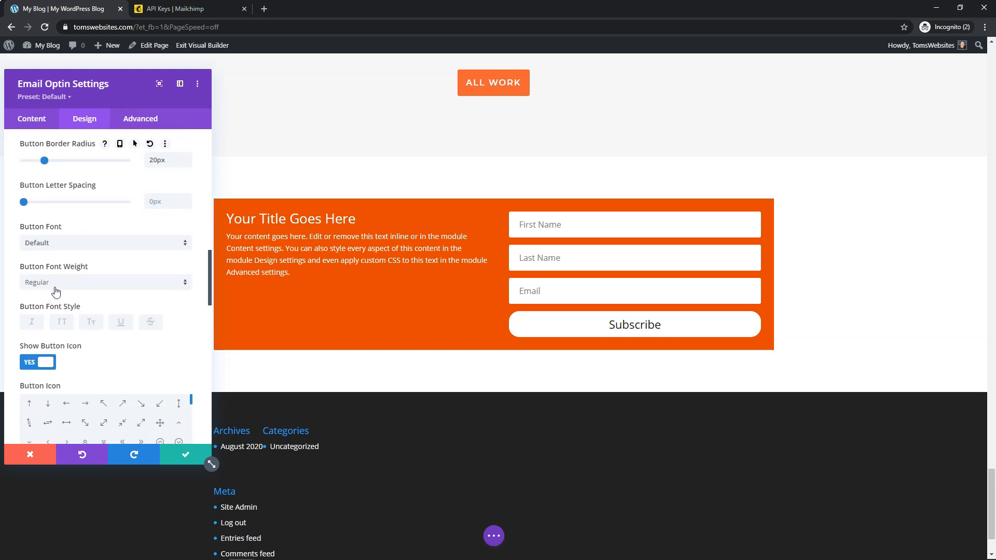
- Make the Subscribe button text bold and give it a checkmark icon
click(105, 282)
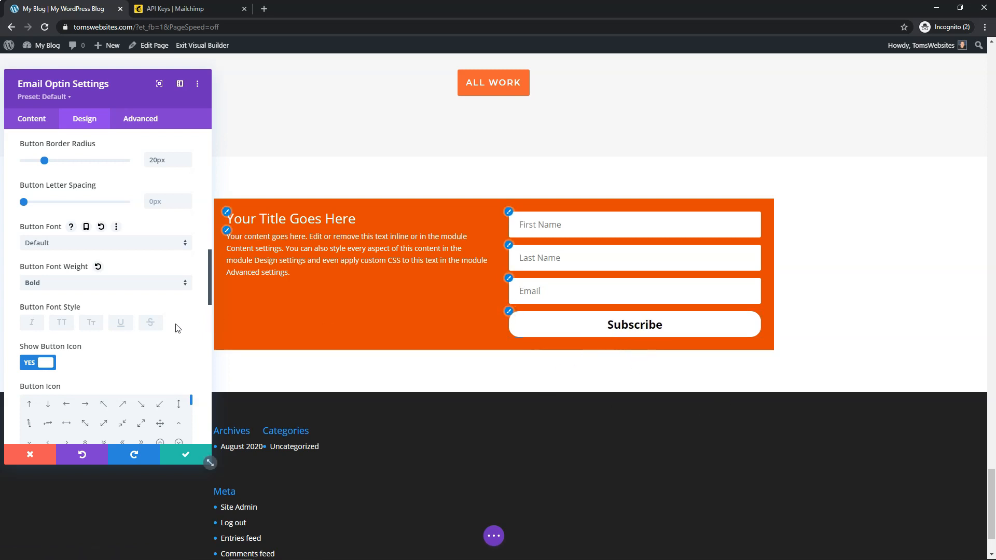
scroll(down, 3)
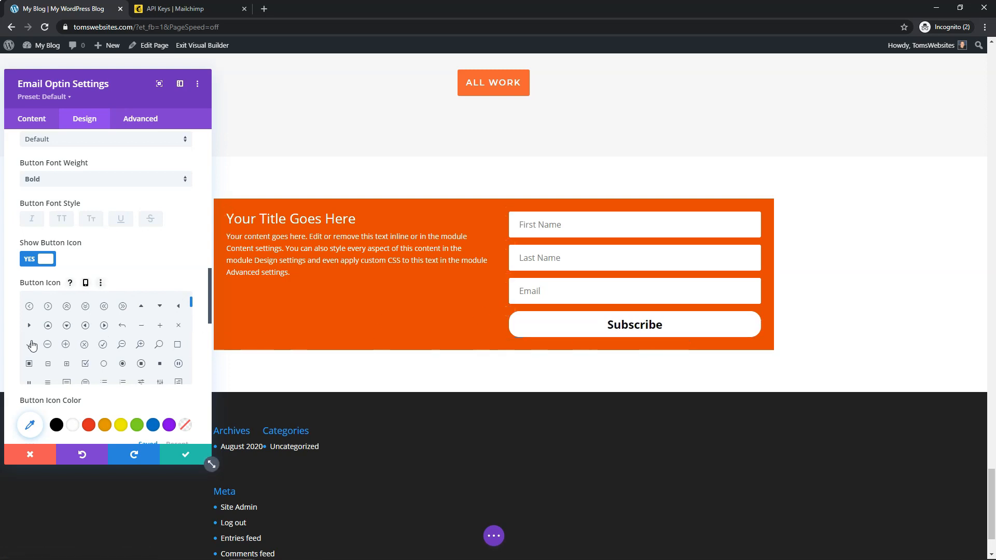
click(28, 344)
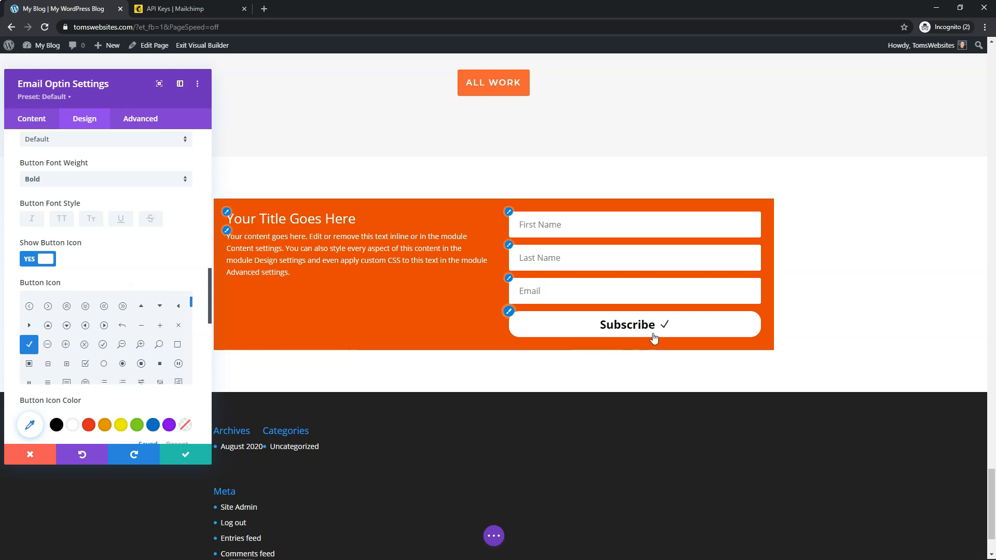
mouse_move(645, 332)
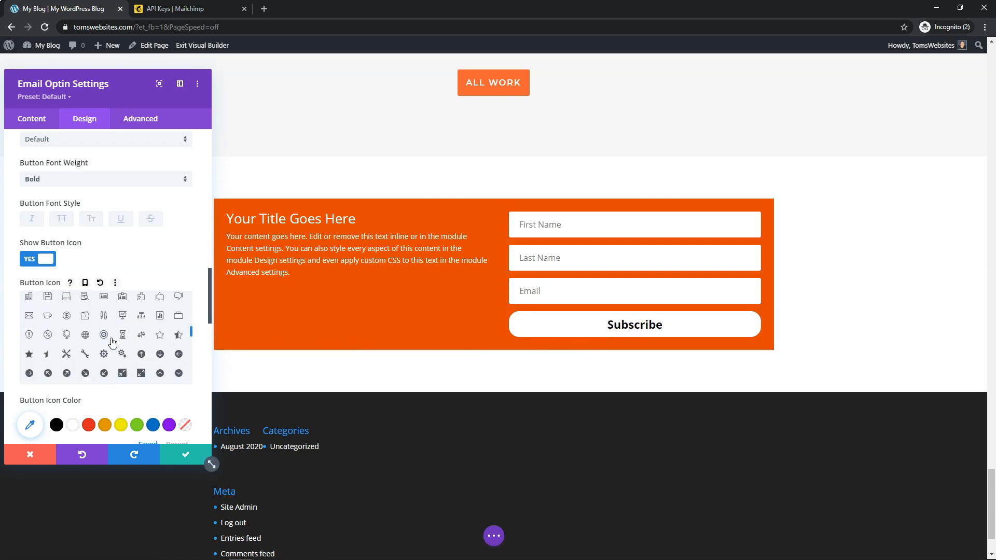
scroll(down, 3)
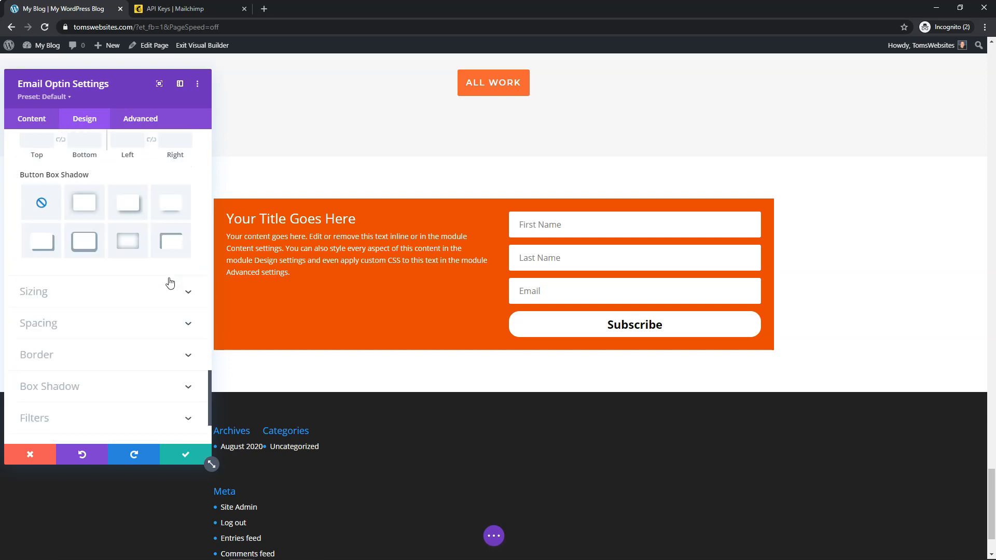
scroll(down, 3)
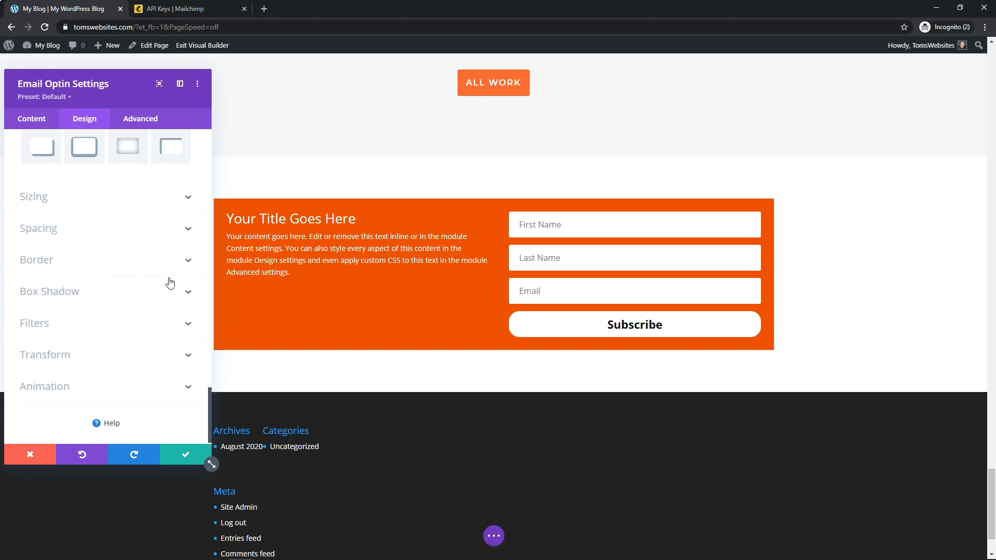